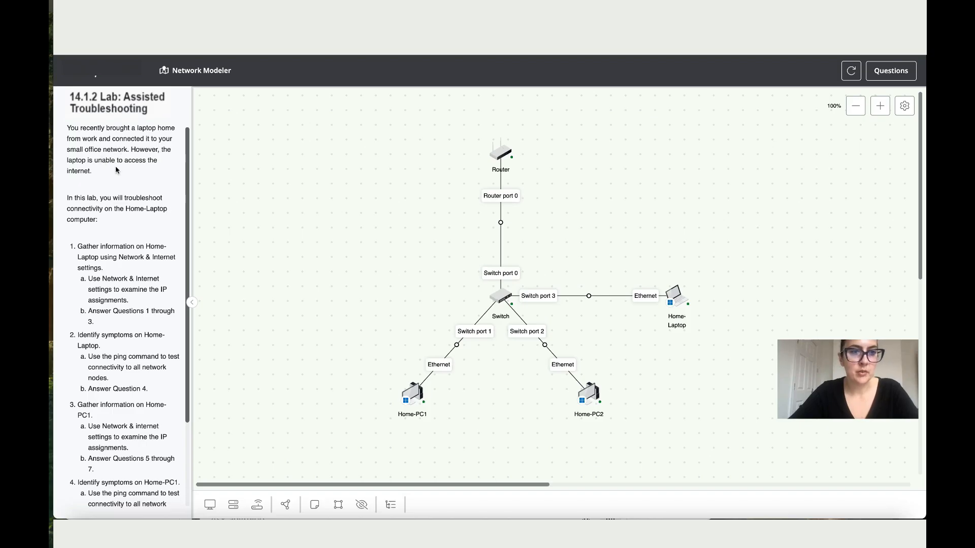
pyautogui.moveTo(114, 224)
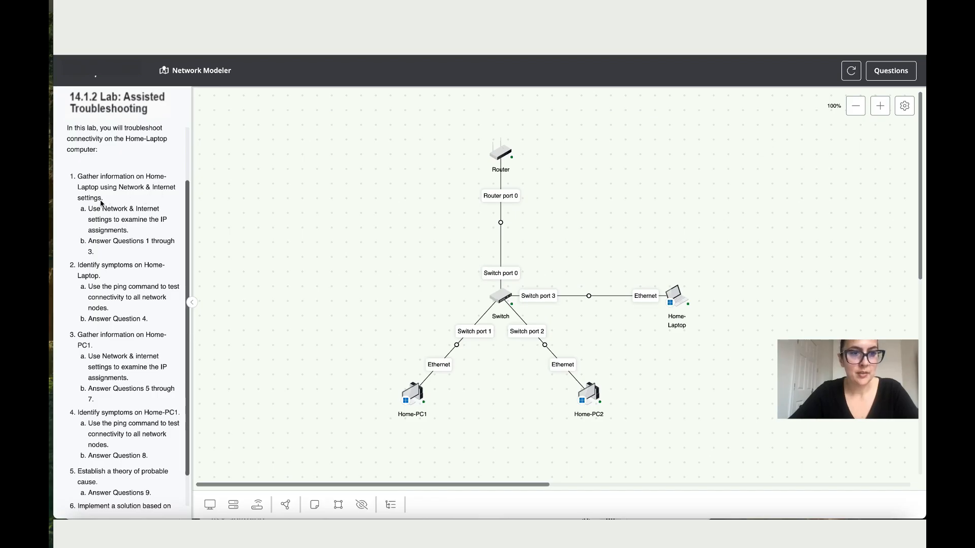
pyautogui.moveTo(141, 212)
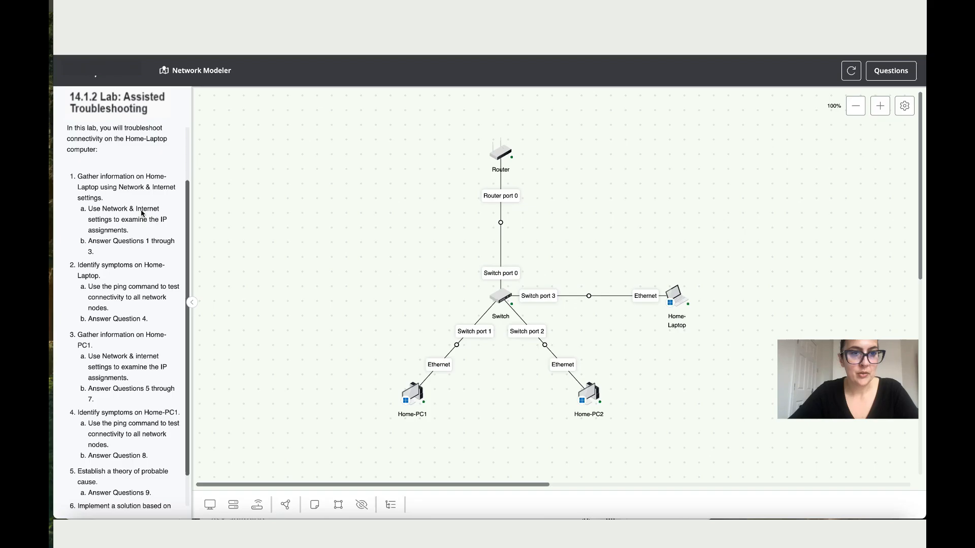
pyautogui.moveTo(149, 226)
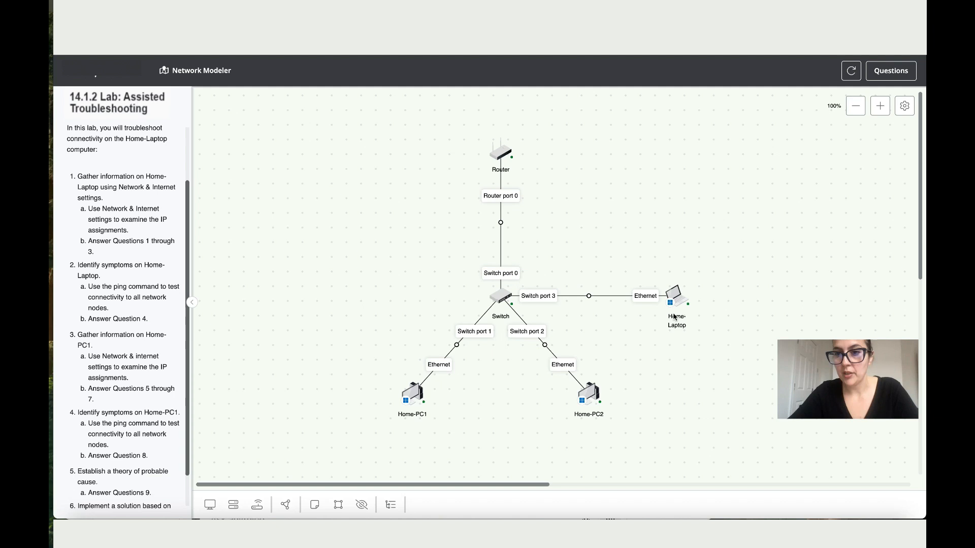
pyautogui.moveTo(678, 296)
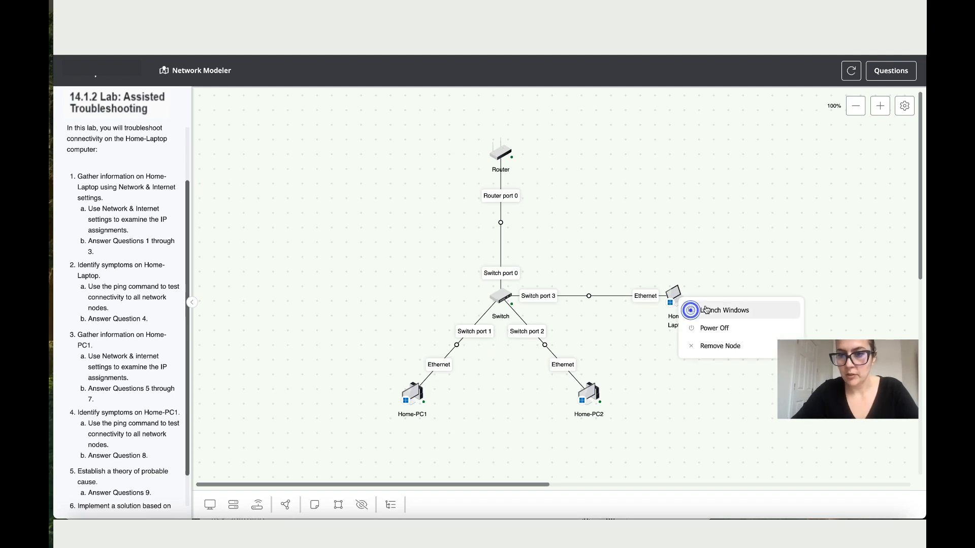
# Step: Launch Home-Laptop's Windows desktop with the Questions pane beside it and start the Terminal app from search
pyautogui.click(723, 310)
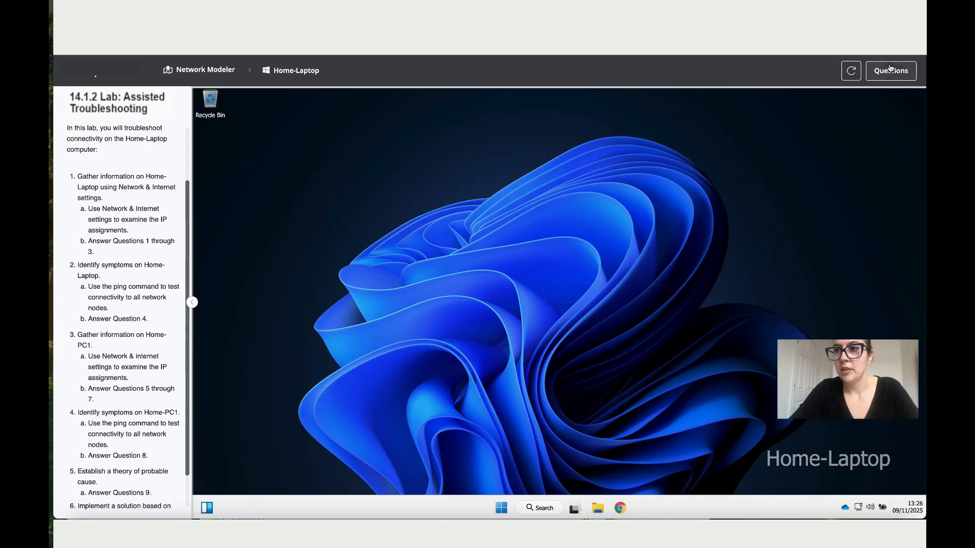
pyautogui.click(890, 70)
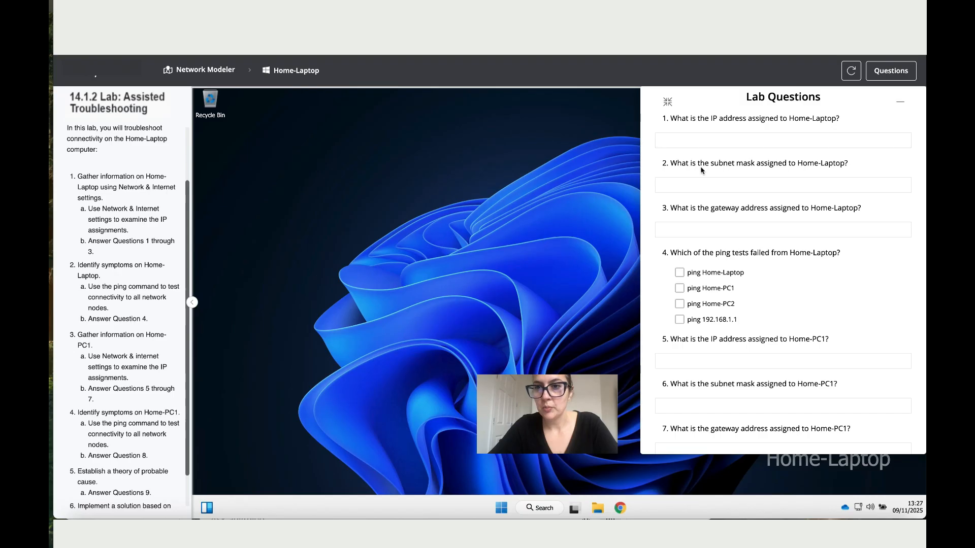
pyautogui.moveTo(707, 219)
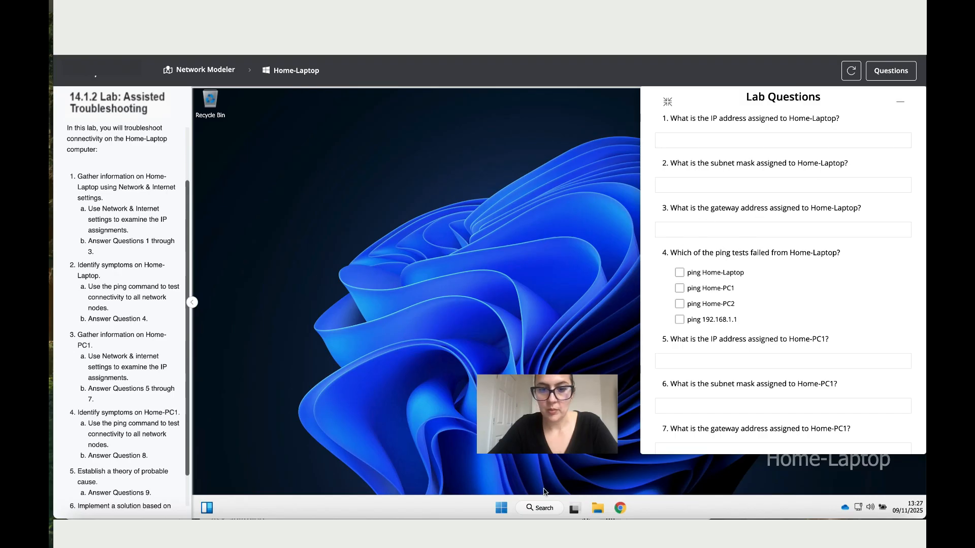
pyautogui.click(538, 508)
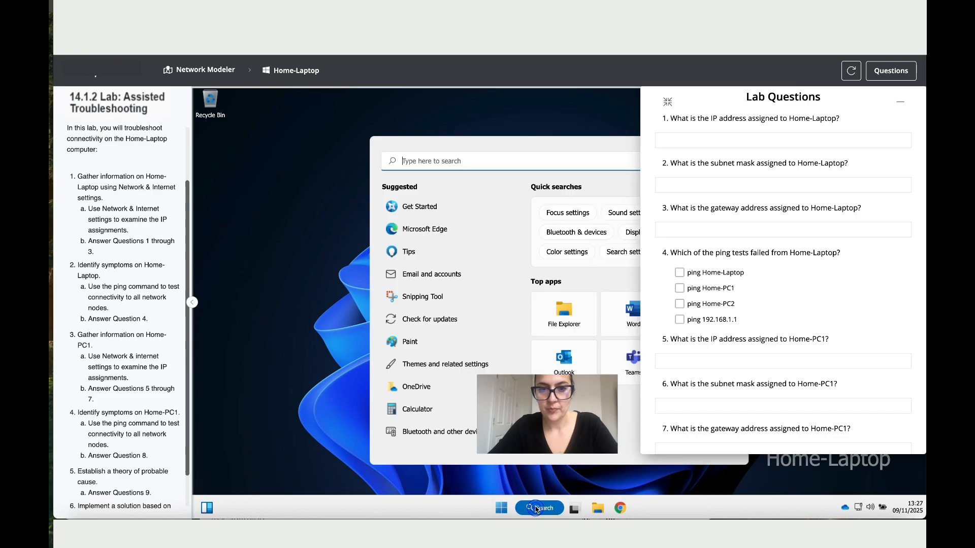
pyautogui.write('terminal')
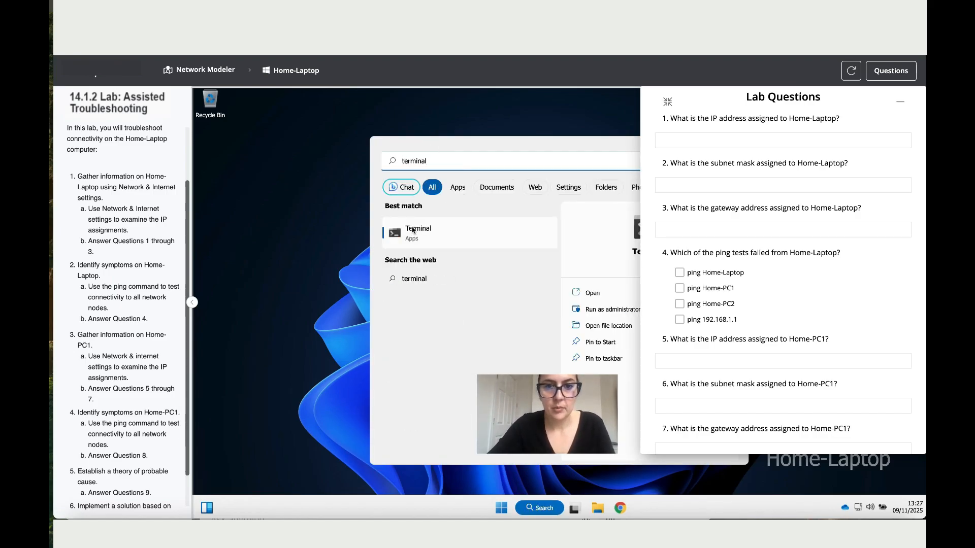
pyautogui.click(418, 232)
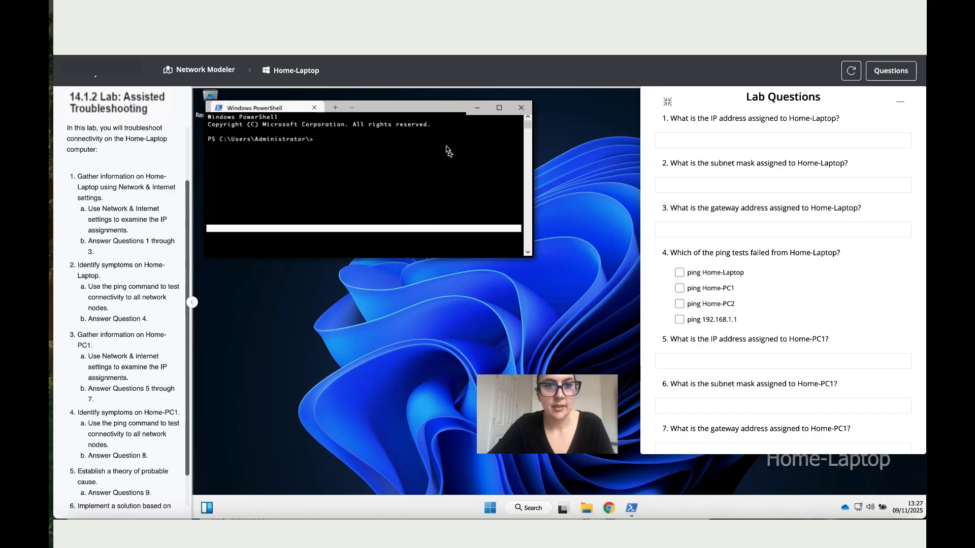
# Step: Run ipconfig and answer questions 1–3 with IP 192.169.1.20, mask 255.255.255.0, gateway 192.168.1.1
pyautogui.write('ipconfig')
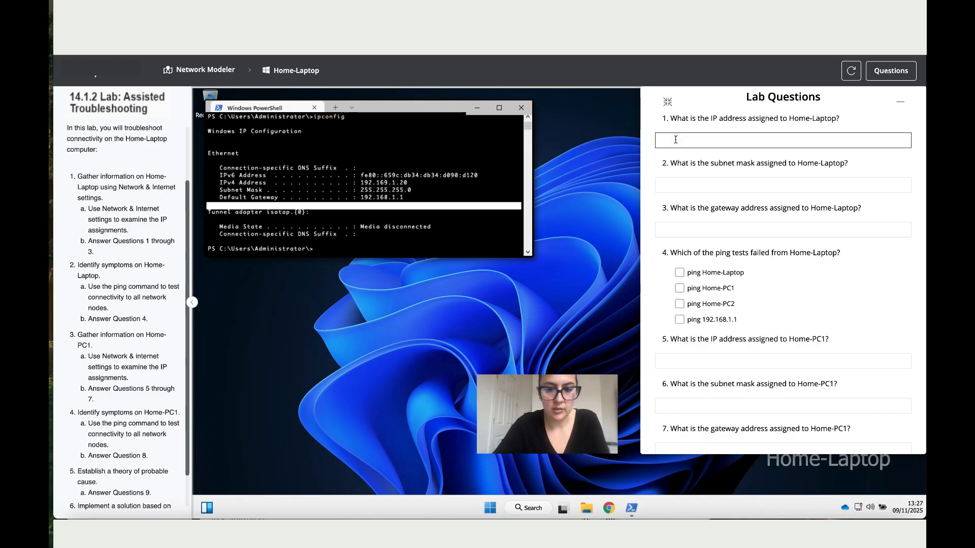
pyautogui.write('192.169.1.20')
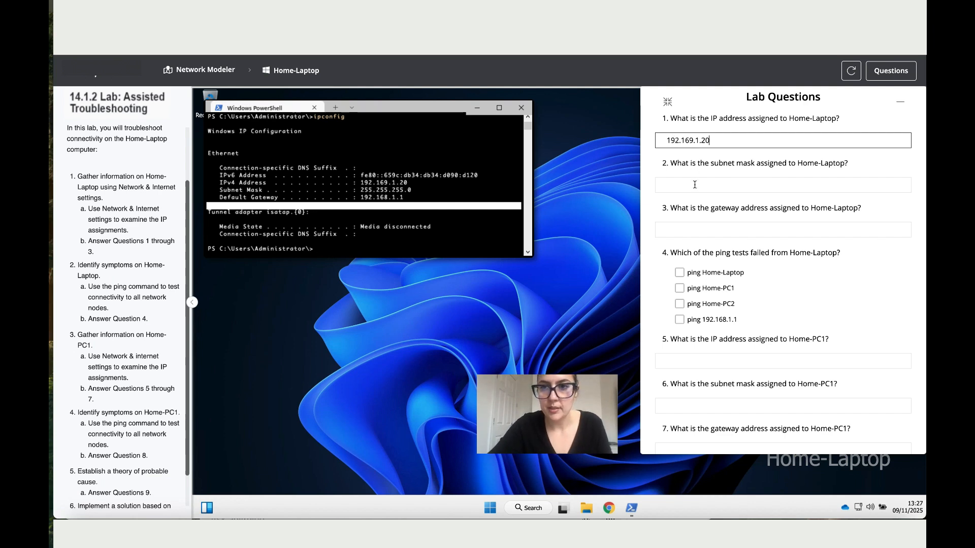
pyautogui.write('255.255.255.0')
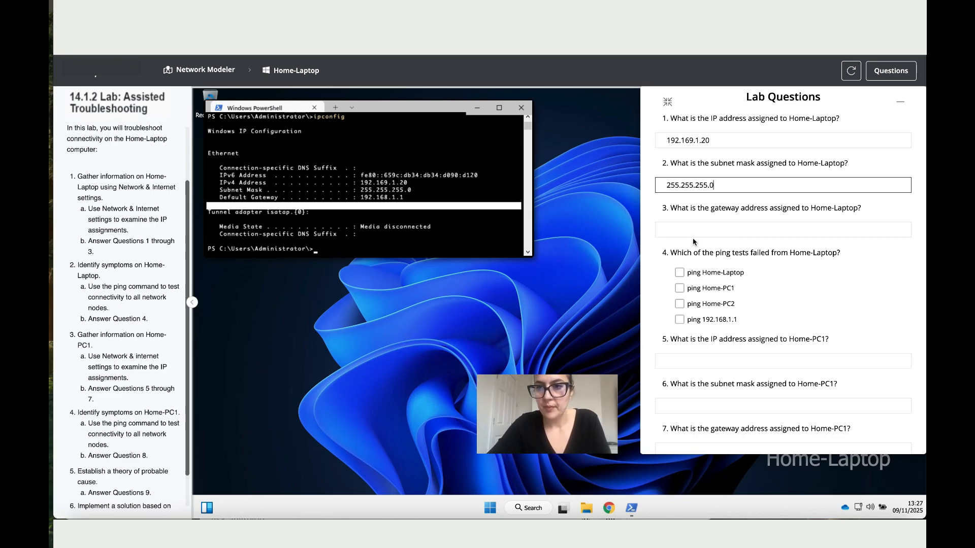
pyautogui.click(783, 229)
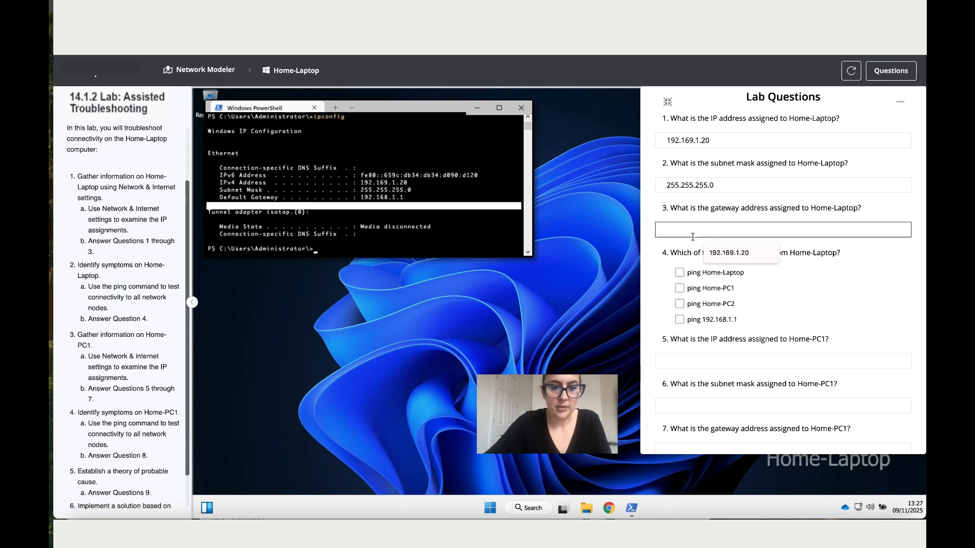
pyautogui.write('192.168.1.1')
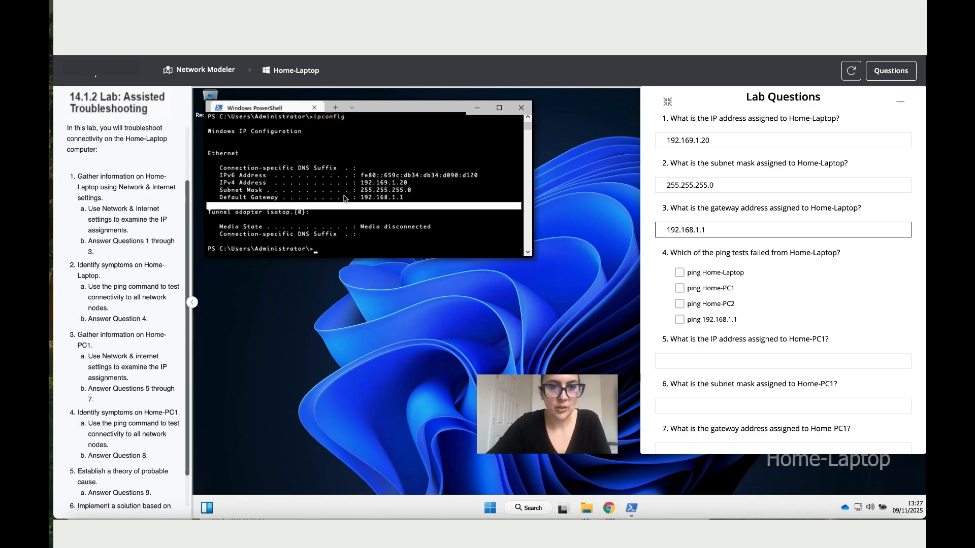
pyautogui.moveTo(235, 194)
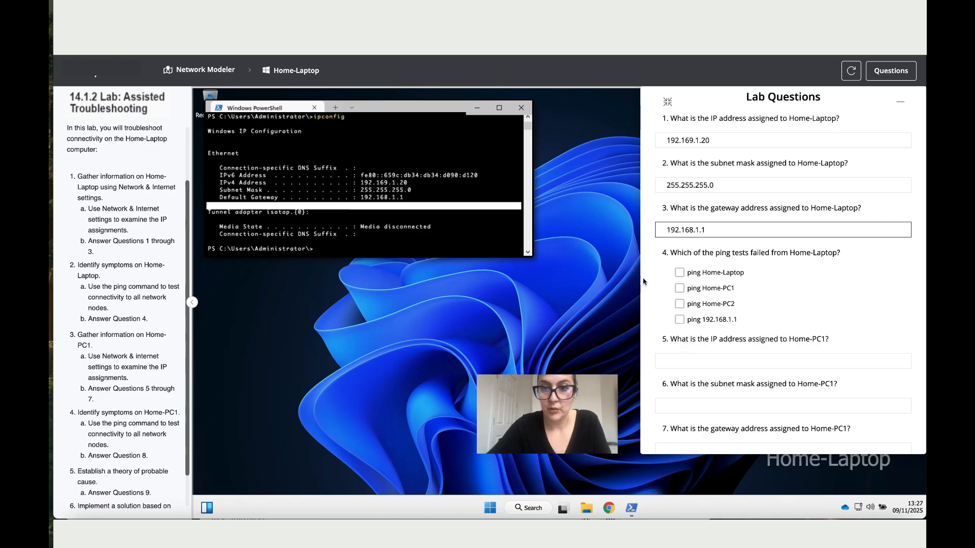
pyautogui.moveTo(750, 261)
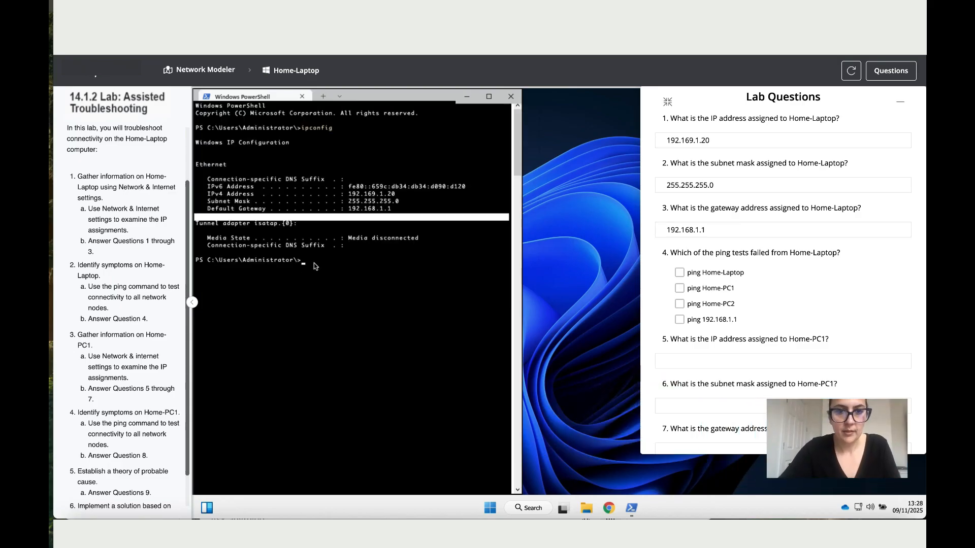
# Step: Ping Home-PC1 from Home-Laptop, see it time out, and mark that ping failed in question 4
pyautogui.click(305, 260)
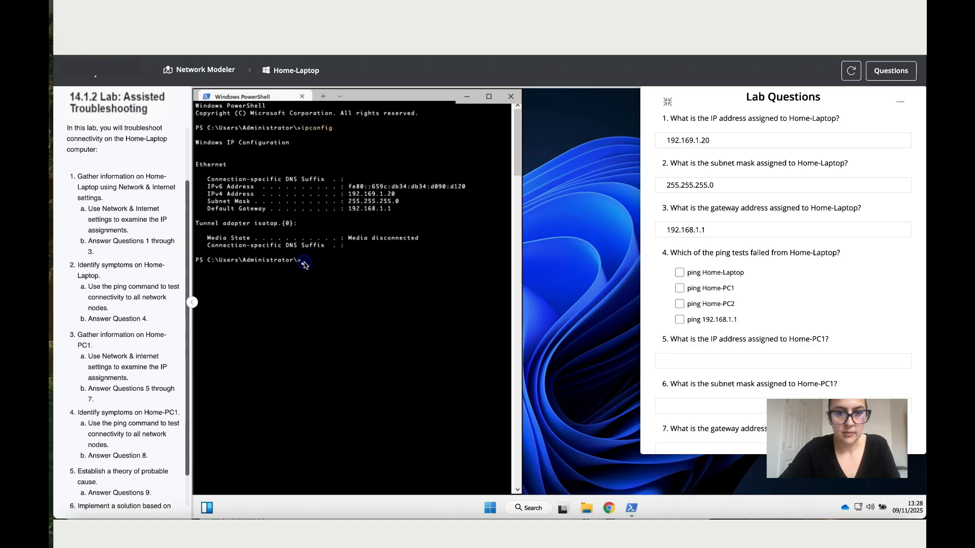
pyautogui.write('ping')
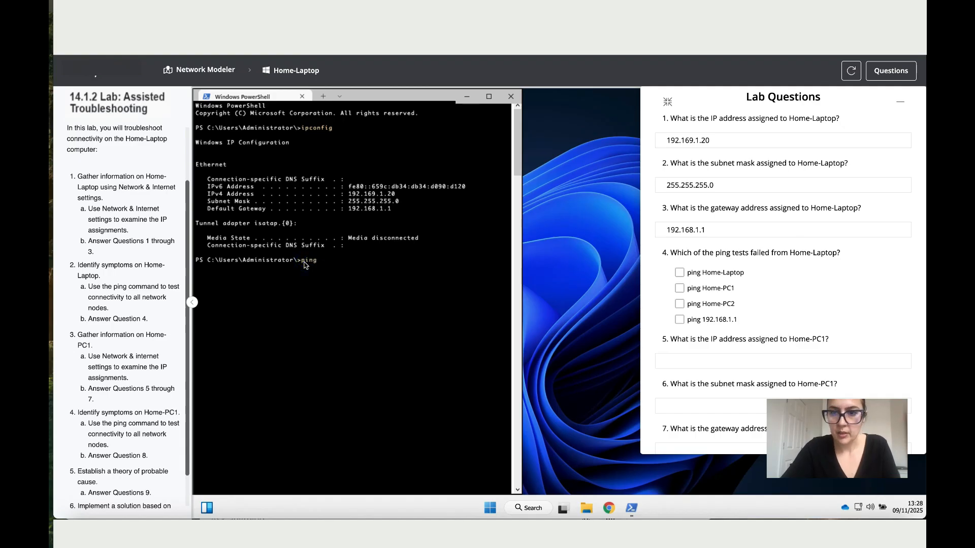
pyautogui.write('Home-Laptop')
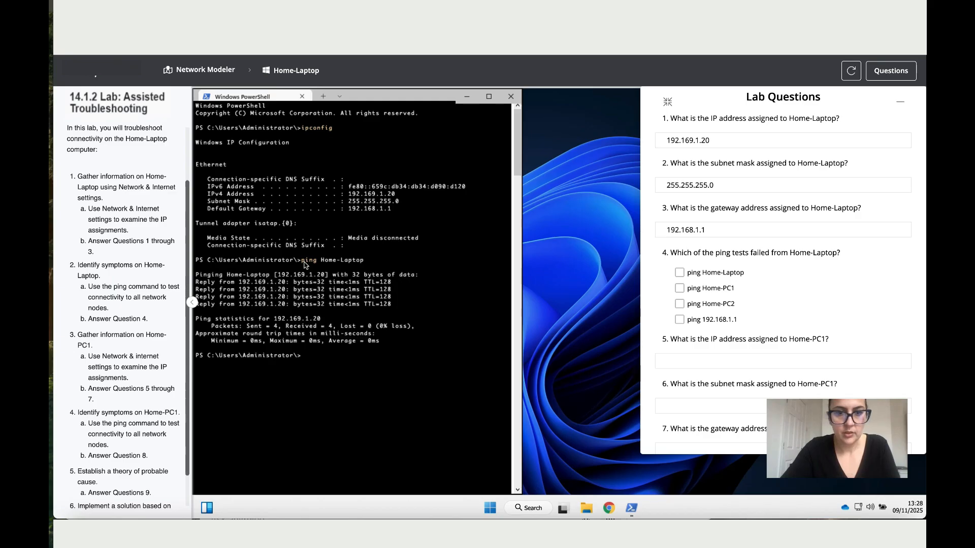
pyautogui.moveTo(297, 340)
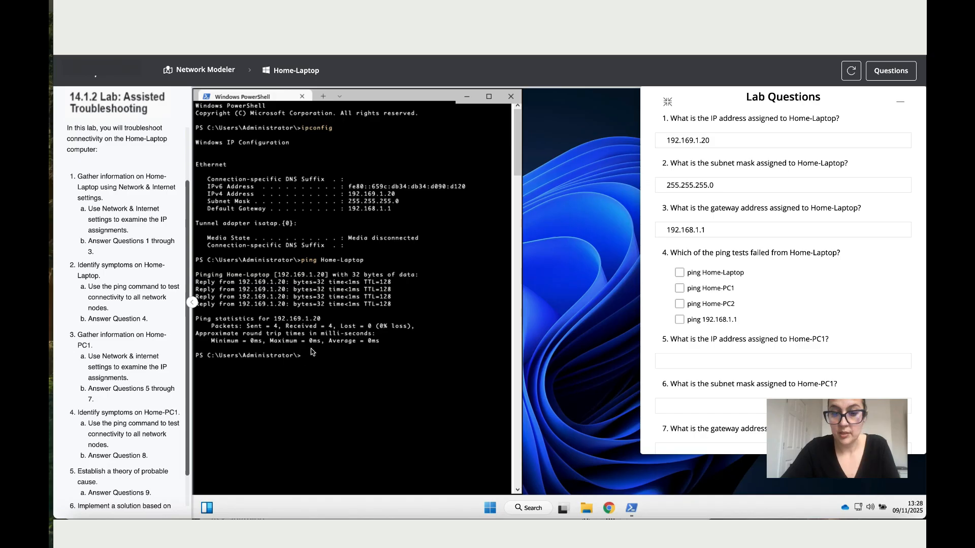
pyautogui.write('ping')
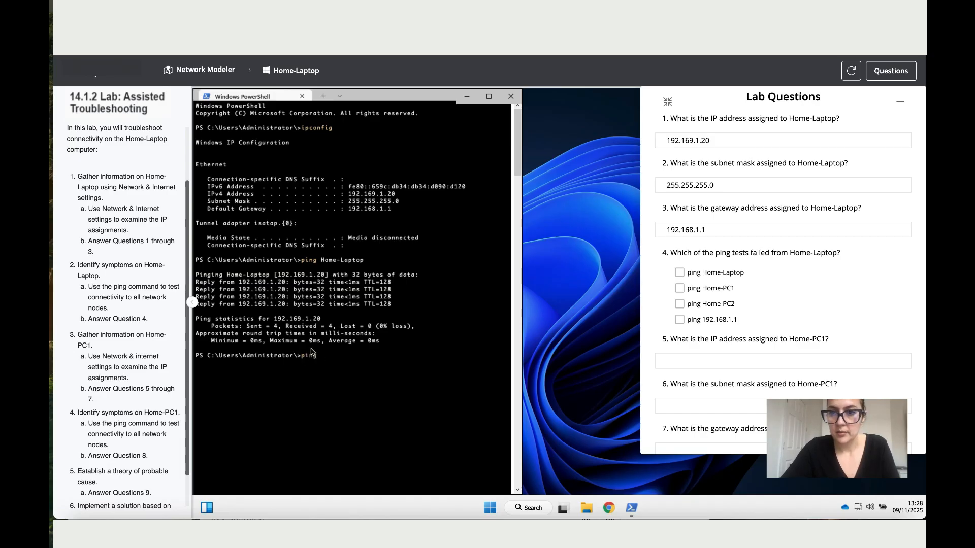
pyautogui.write('Home-p')
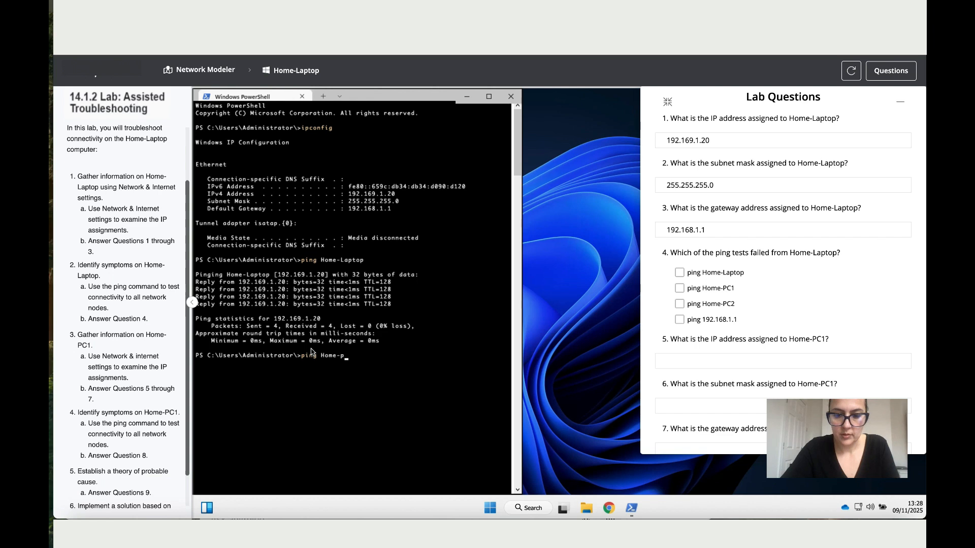
pyautogui.press('Backspace')
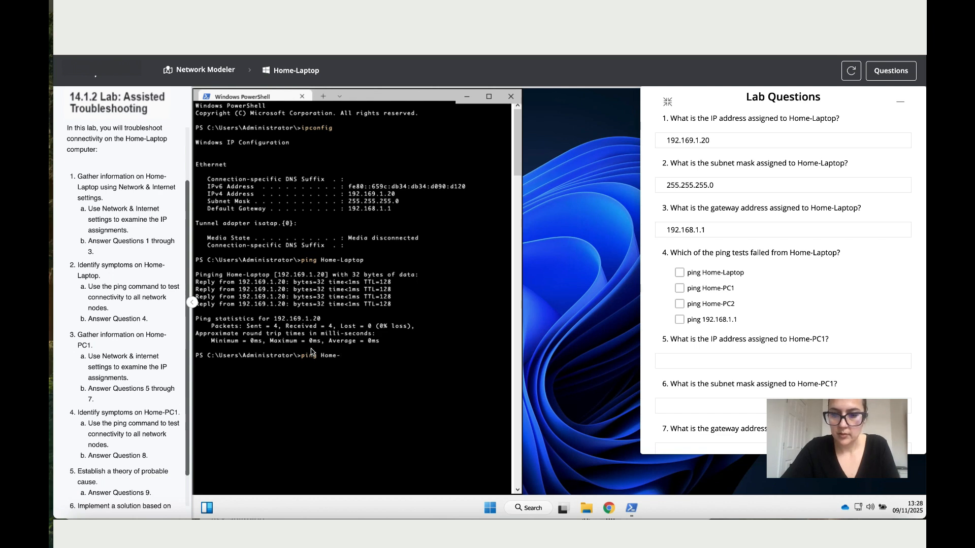
pyautogui.write('PC1')
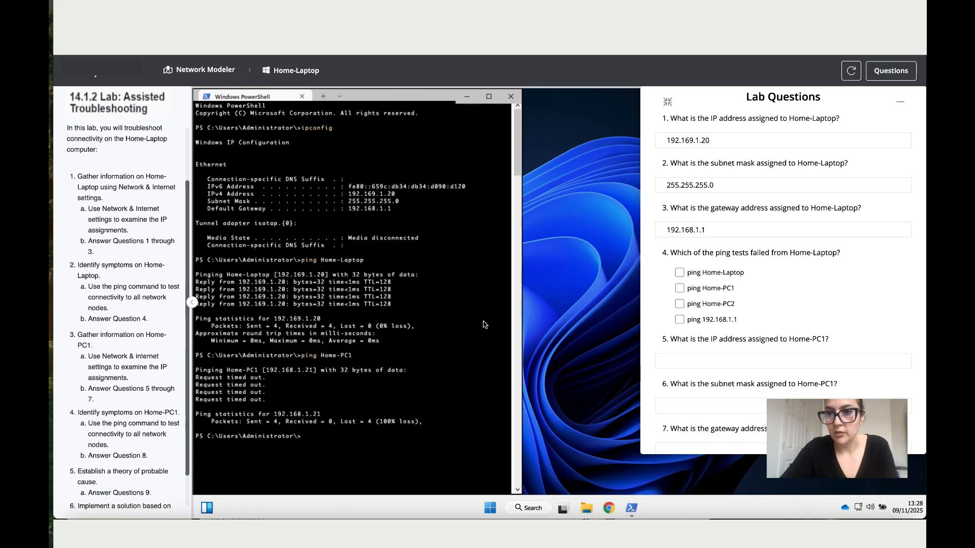
pyautogui.click(680, 288)
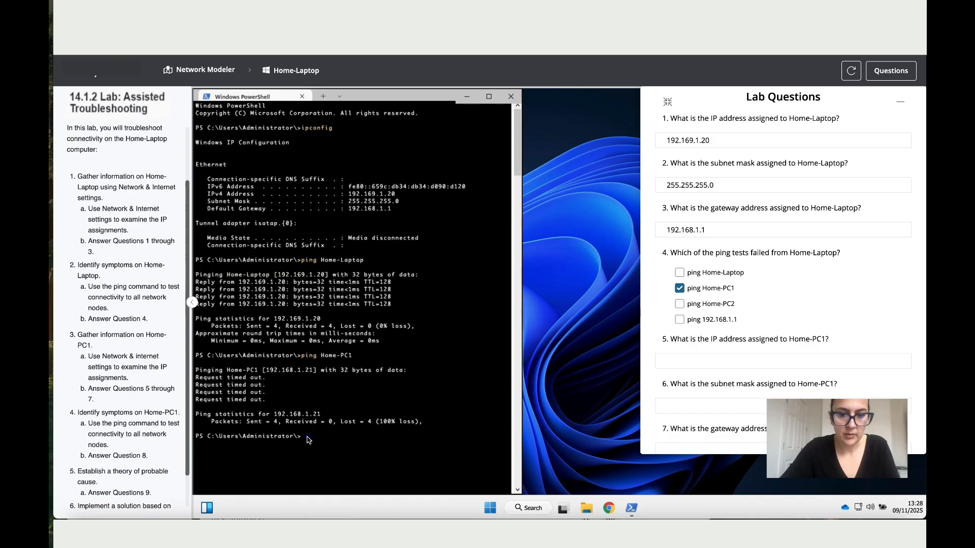
# Step: Ping Home-PC2 and gateway 192.168.1.1, both timing out, and mark them failed in question 4
pyautogui.write('ping')
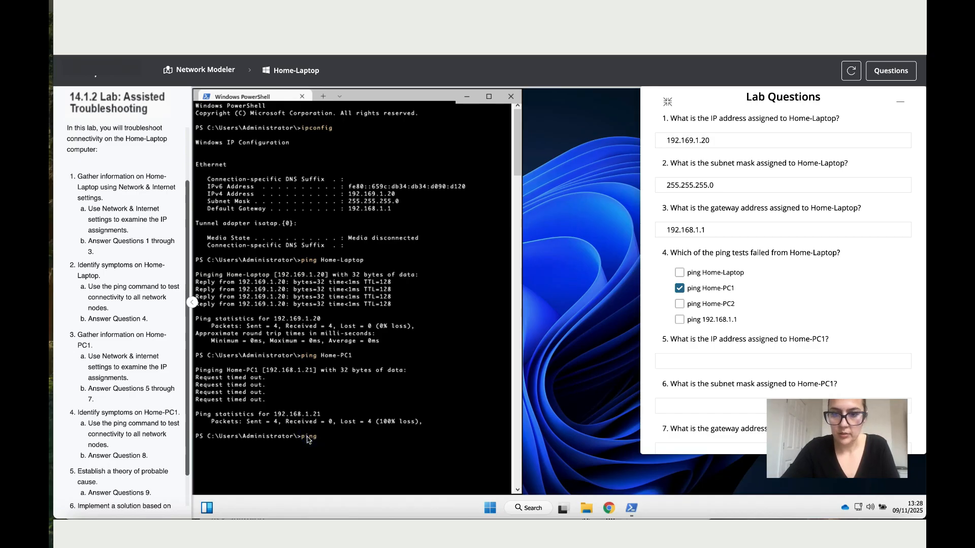
pyautogui.write('Home-PC2')
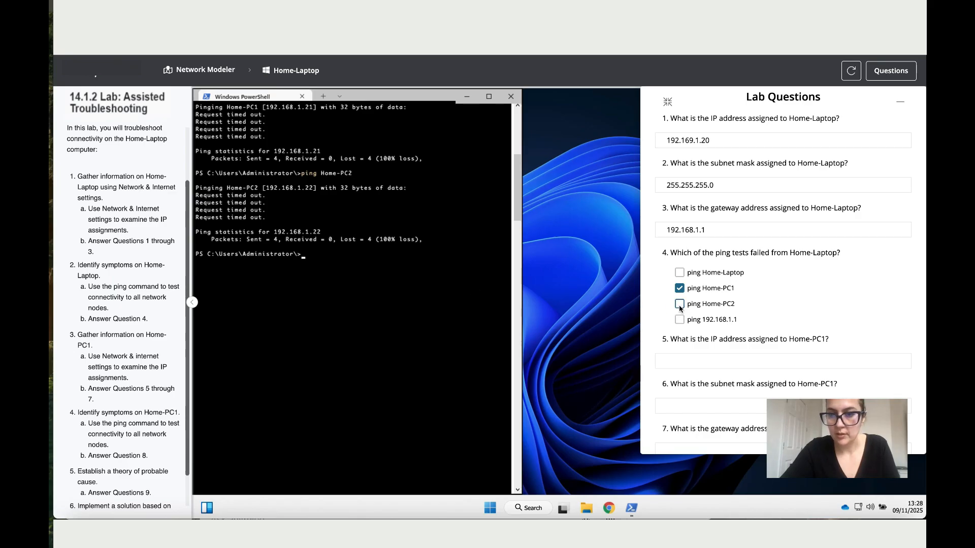
pyautogui.click(679, 304)
pyautogui.write('ping')
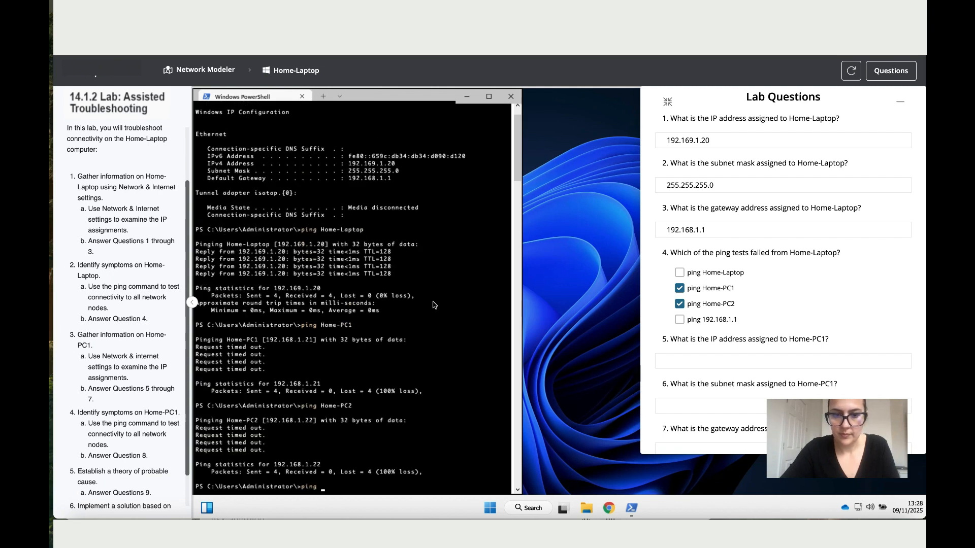
pyautogui.scroll(-3)
pyautogui.write(' 1')
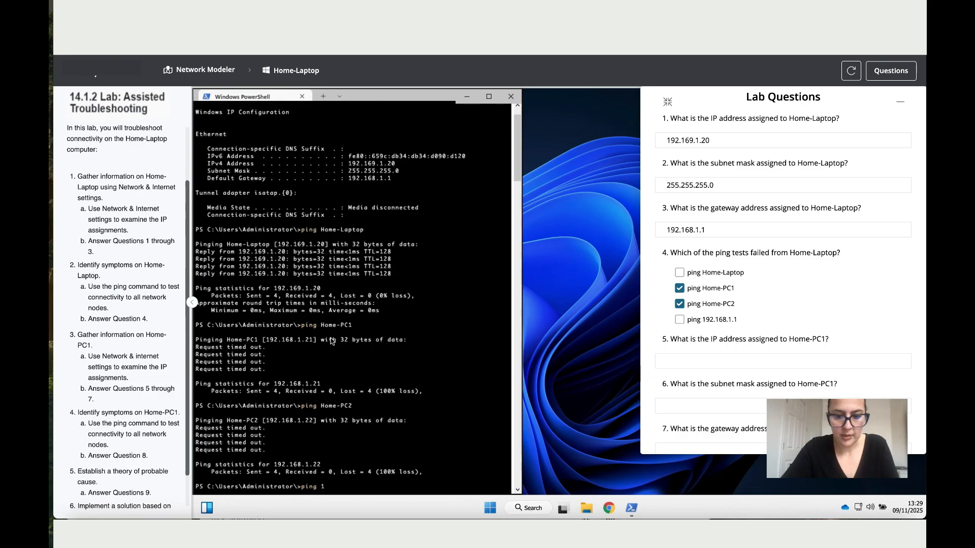
pyautogui.write('92.')
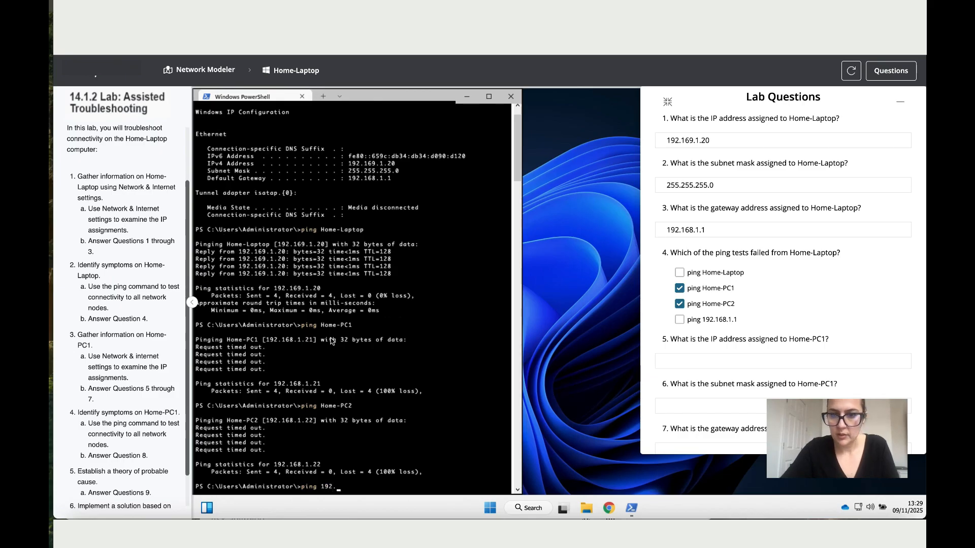
pyautogui.write('168.1.1')
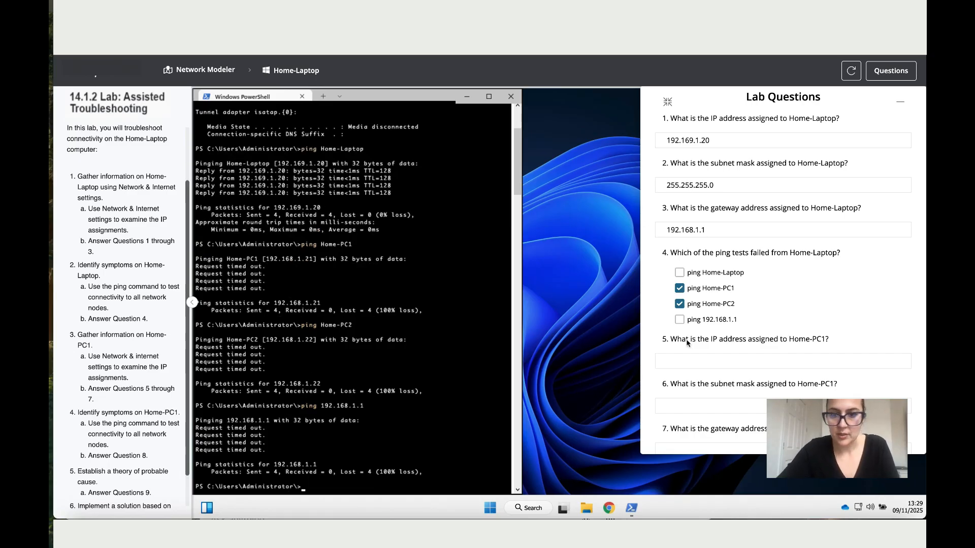
pyautogui.click(679, 319)
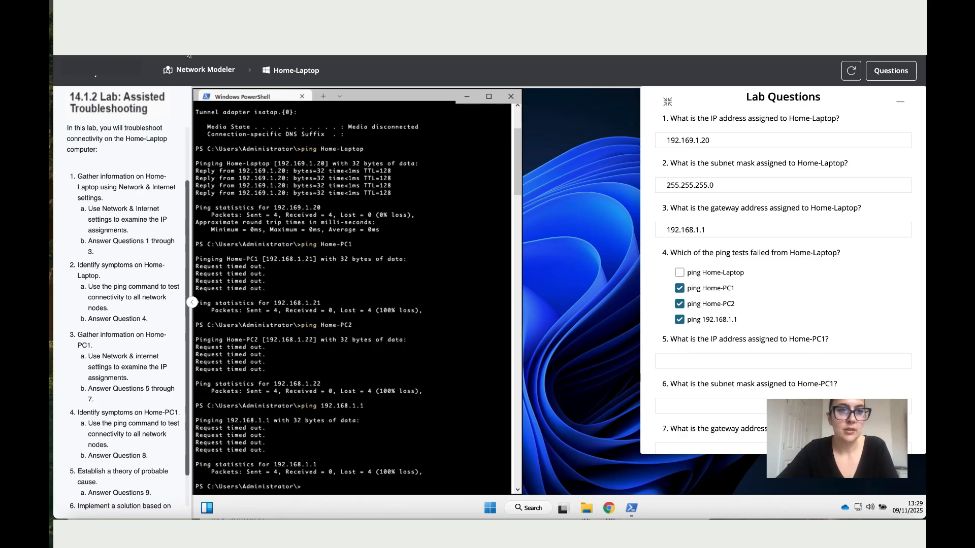
# Step: Return to the diagram, launch Home-PC1's Windows desktop and run ipconfig in a terminal
pyautogui.click(511, 97)
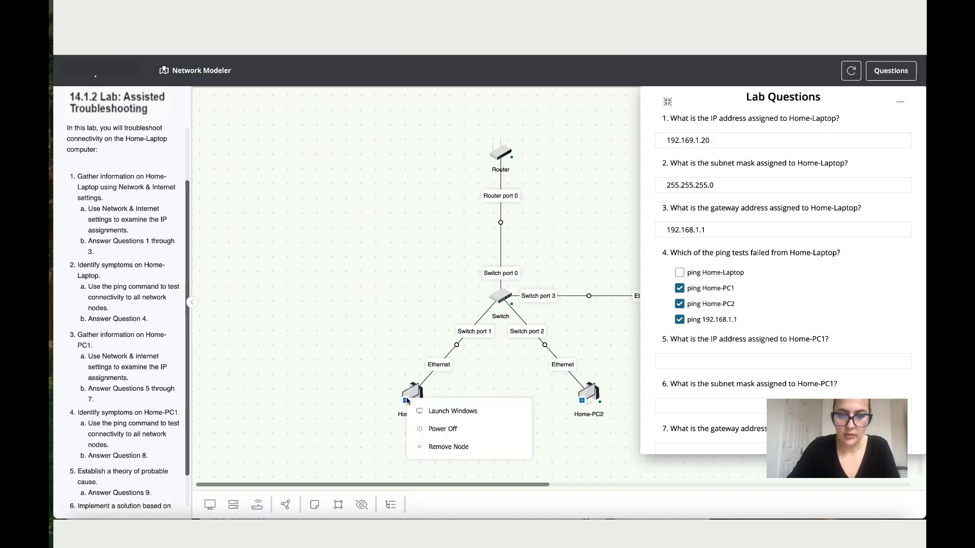
pyautogui.moveTo(452, 410)
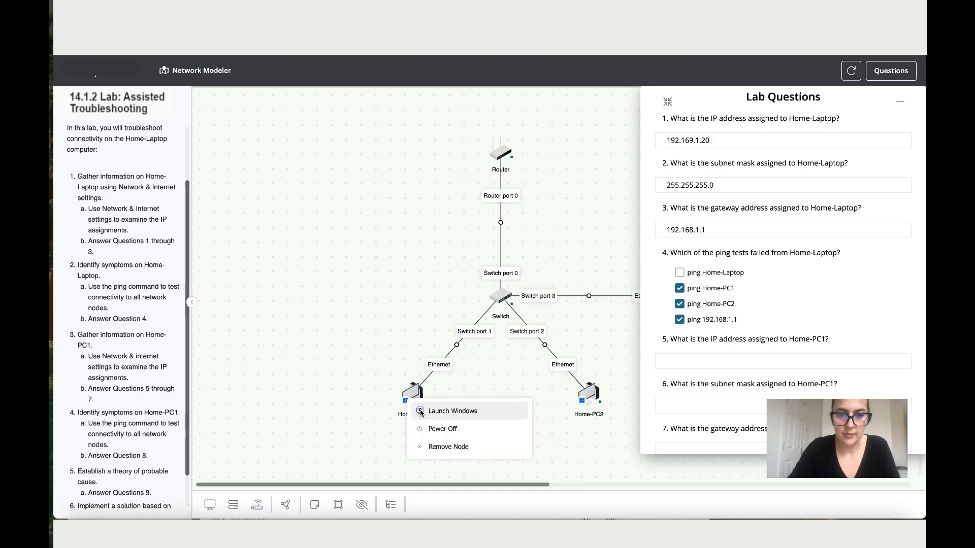
pyautogui.click(452, 411)
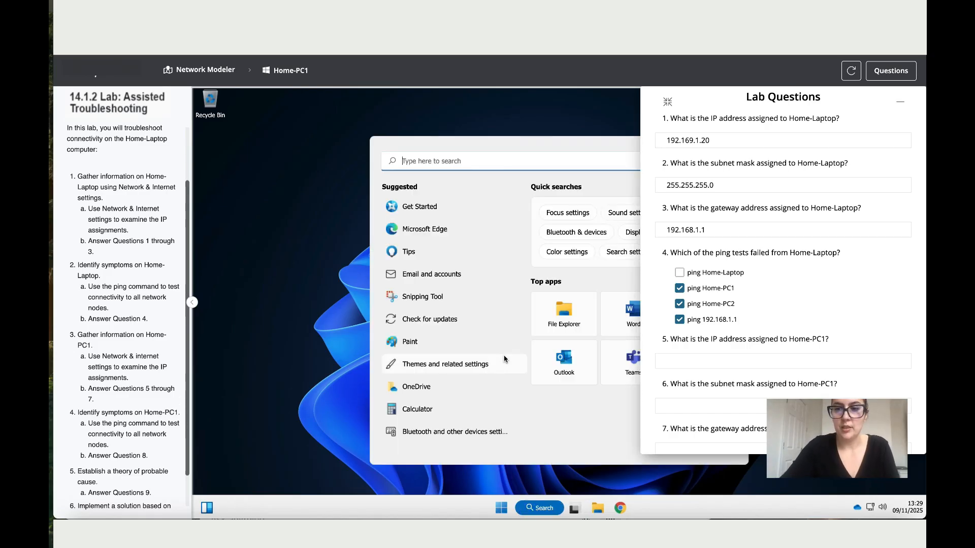
pyautogui.write('terminal')
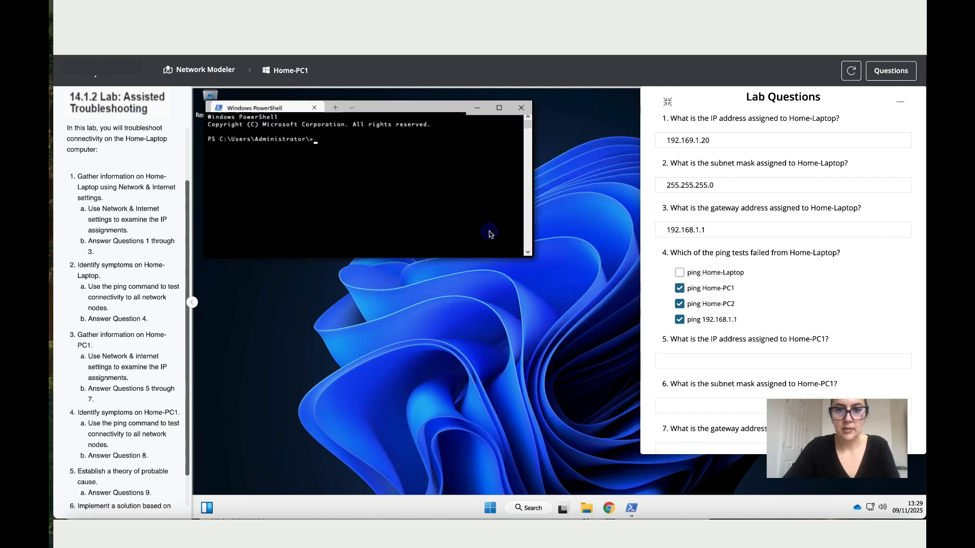
pyautogui.write('ipc')
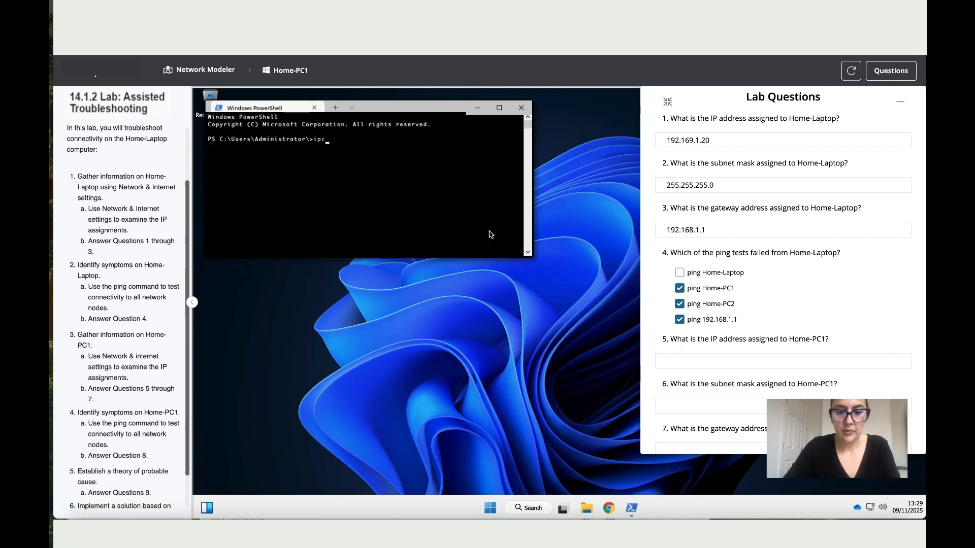
pyautogui.write('onfig')
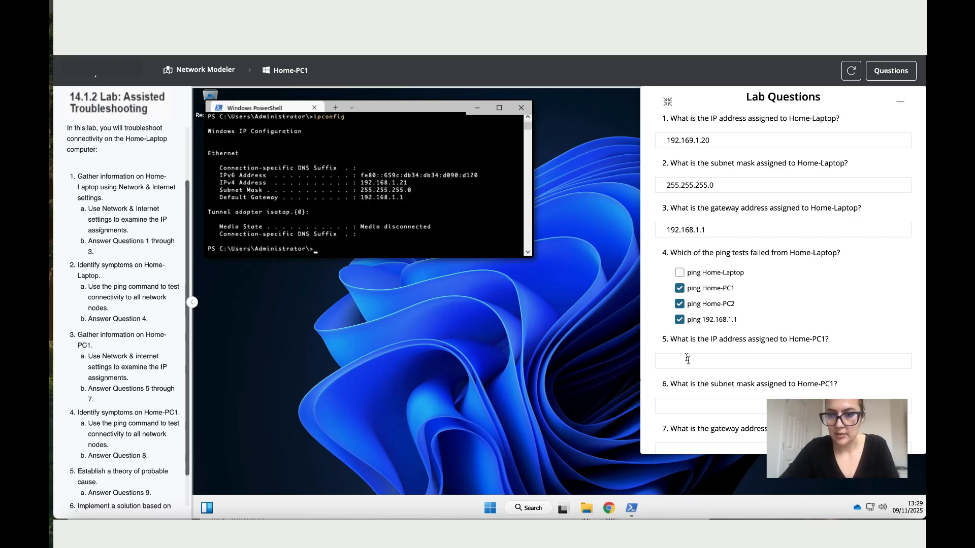
# Step: Answer questions 5–7 with Home-PC1's IP 192.168.1.21, mask 255.255.255.0 and gateway 192.168.1.1
pyautogui.click(782, 361)
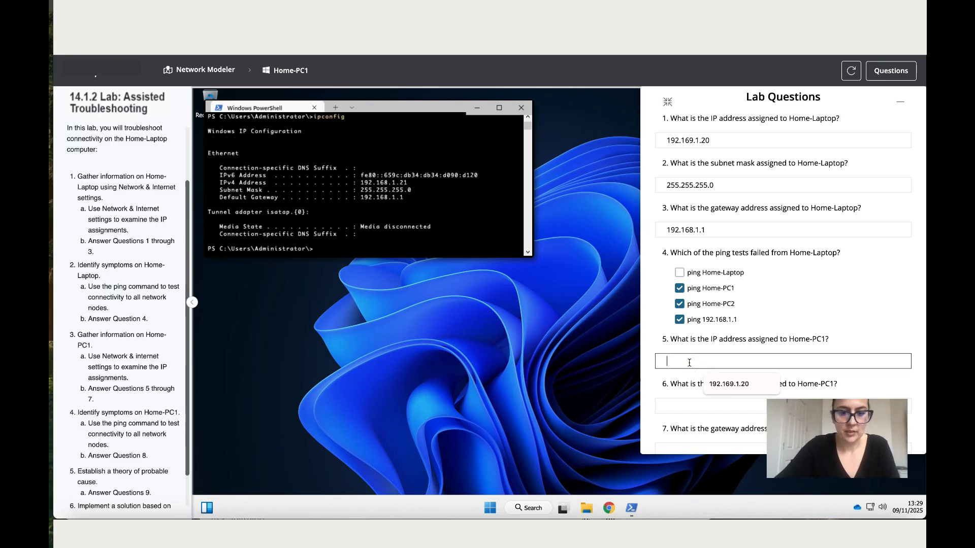
pyautogui.write('192.168.1.21')
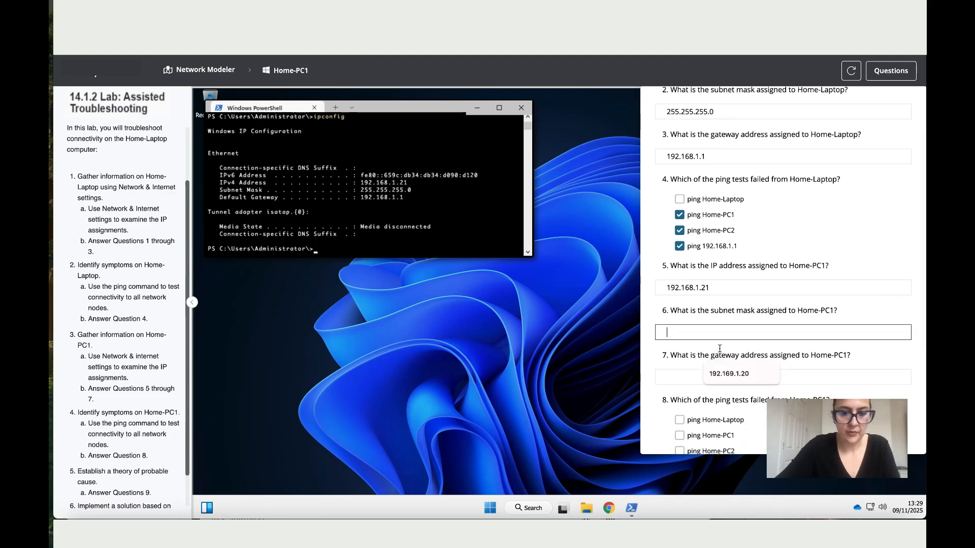
pyautogui.write('255.255.255.0')
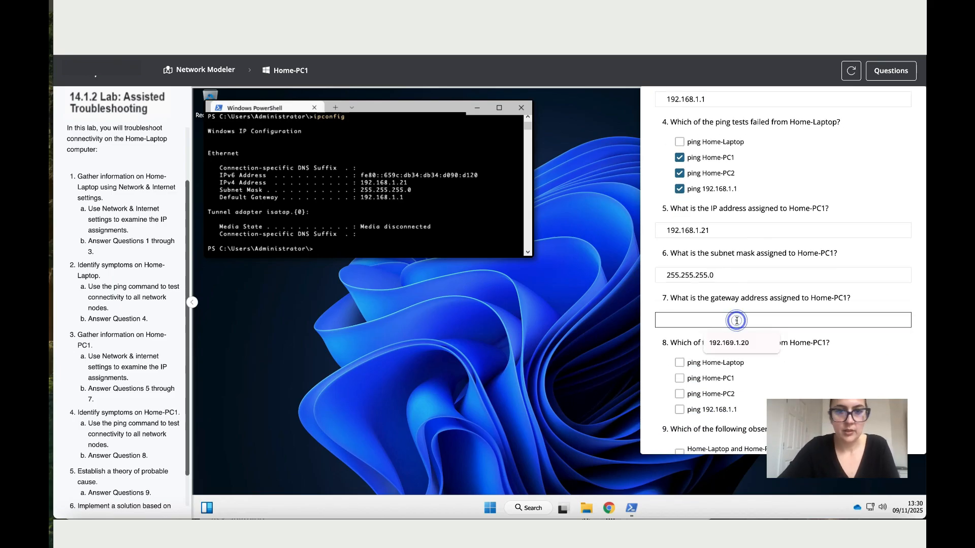
pyautogui.write('192.168.1.1')
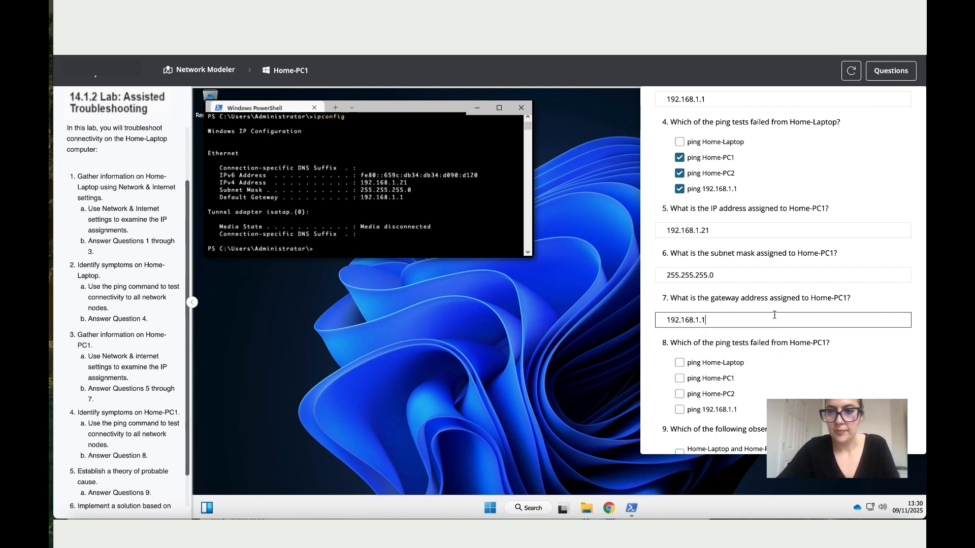
pyautogui.scroll(-3)
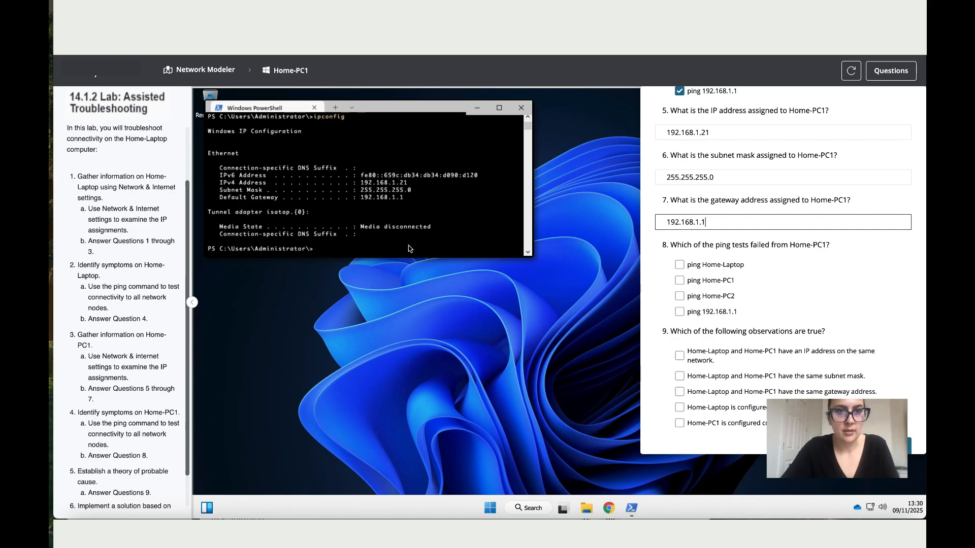
pyautogui.write('pin')
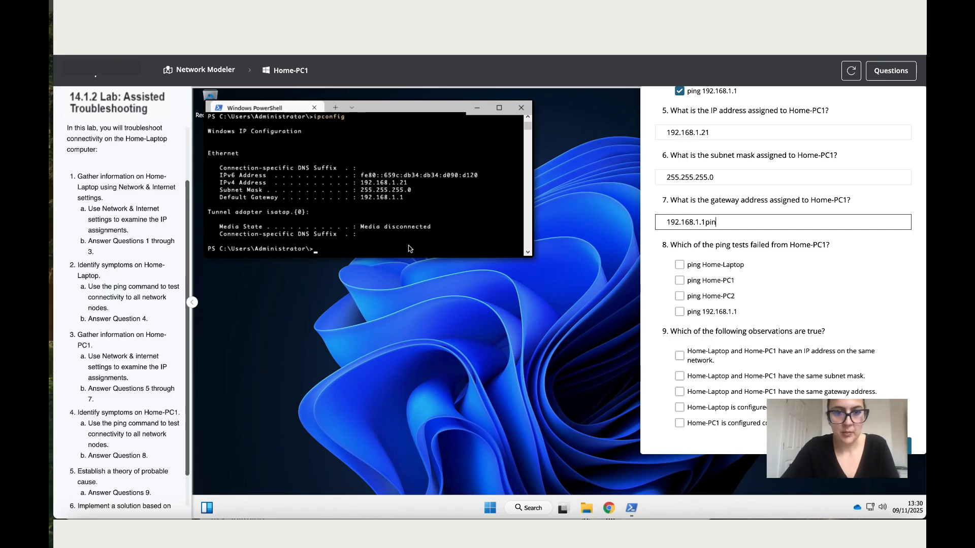
pyautogui.press('backspace')
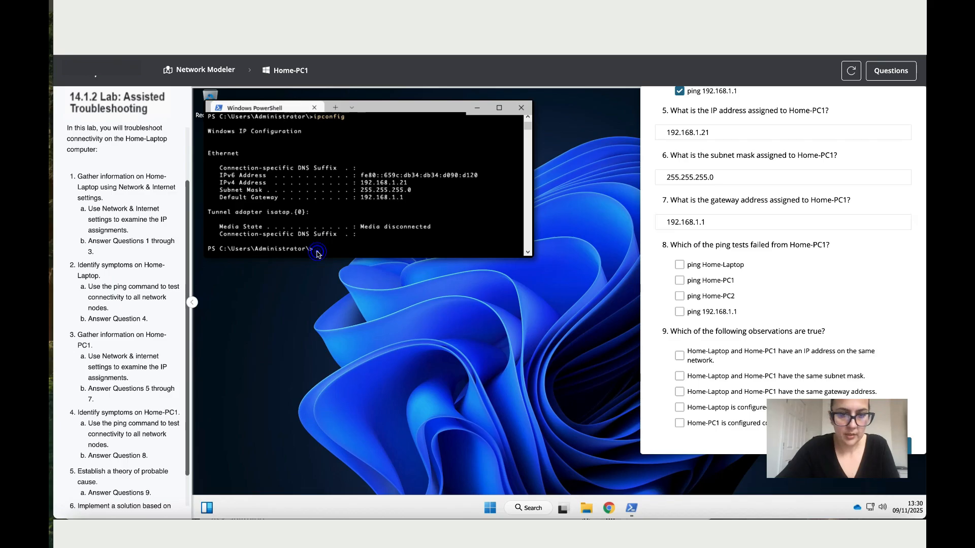
# Step: Ping Home-Laptop from Home-PC1, see it fail, and mark that ping as failed
pyautogui.write('ping')
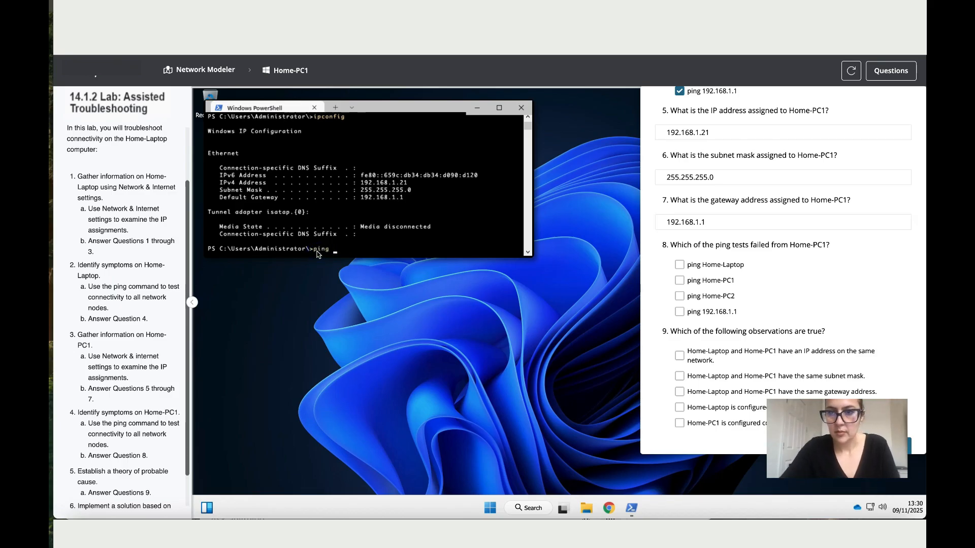
pyautogui.write('Home-')
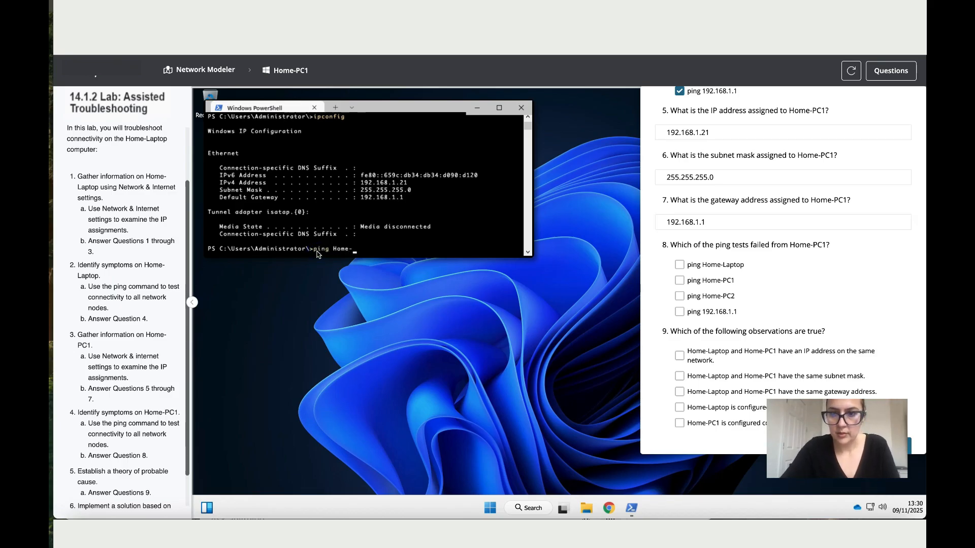
pyautogui.write('Laptop')
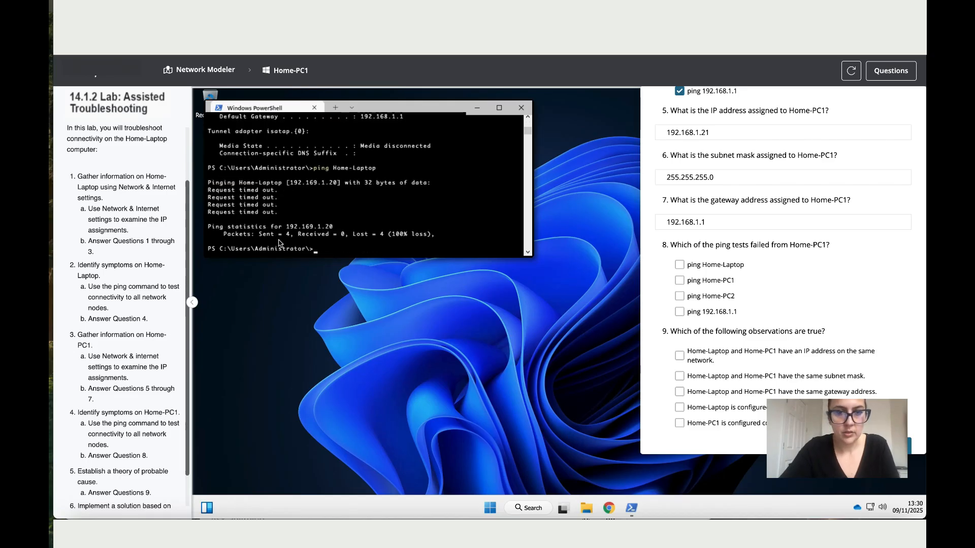
pyautogui.moveTo(651, 260)
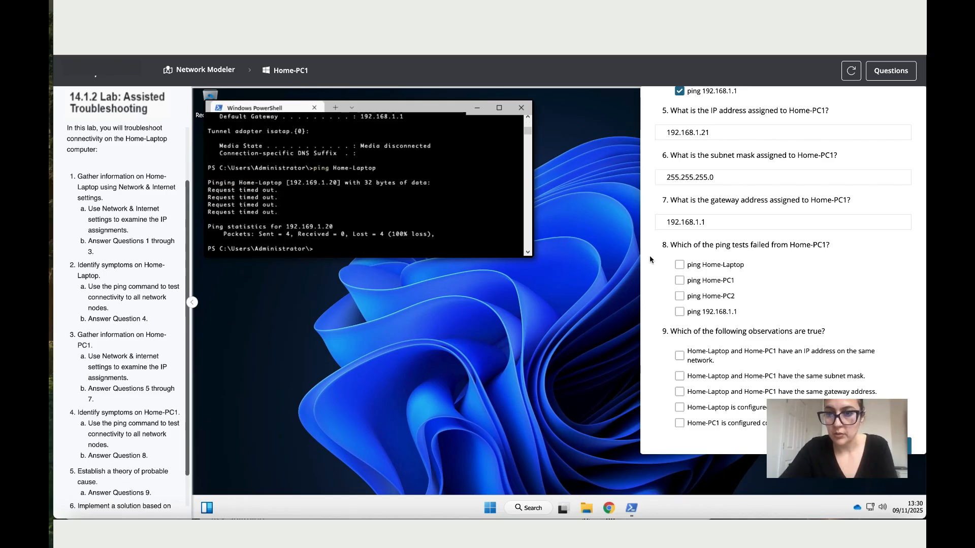
pyautogui.click(680, 264)
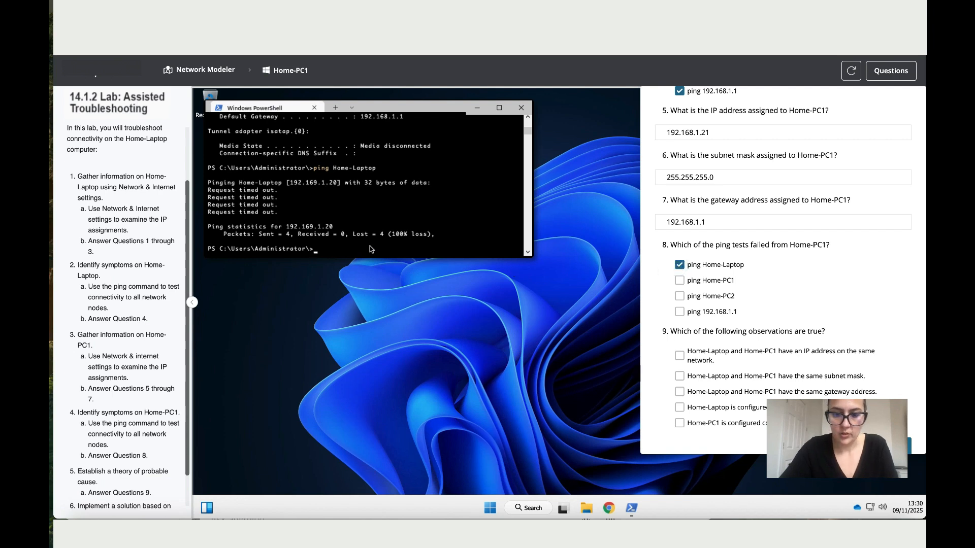
# Step: Ping Home-PC1, Home-PC2 and gateway 192.168.1.1 from Home-PC1, all succeeding
pyautogui.write('ping H')
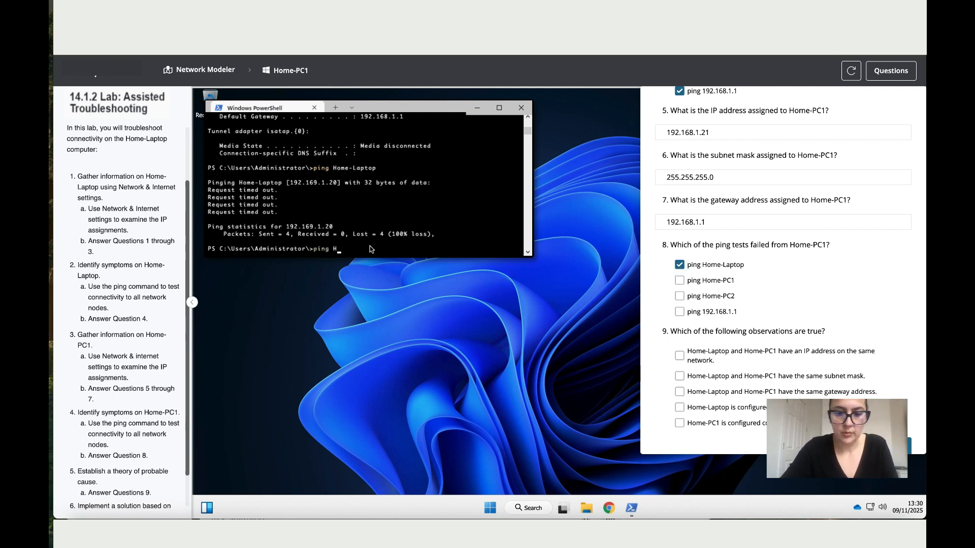
pyautogui.write('omw-')
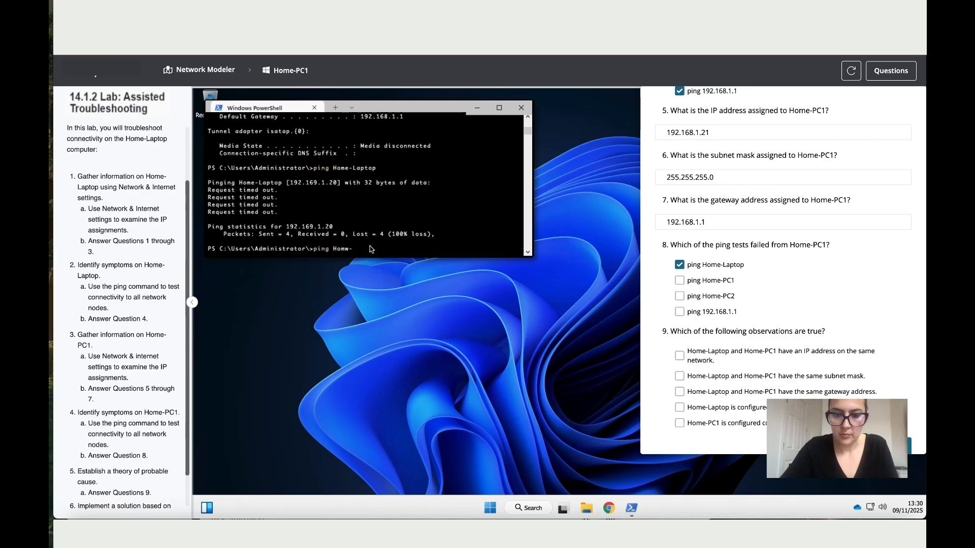
pyautogui.write('PC1')
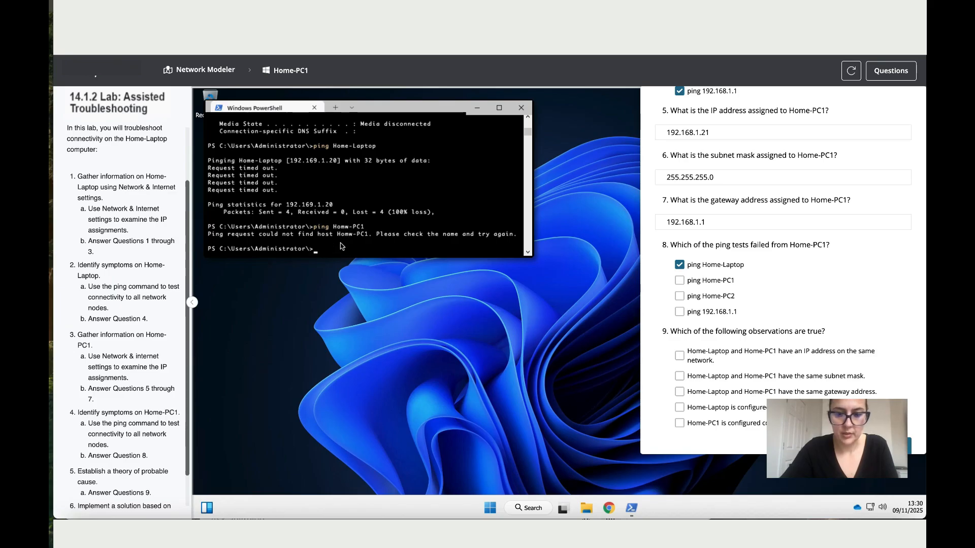
pyautogui.write('ping')
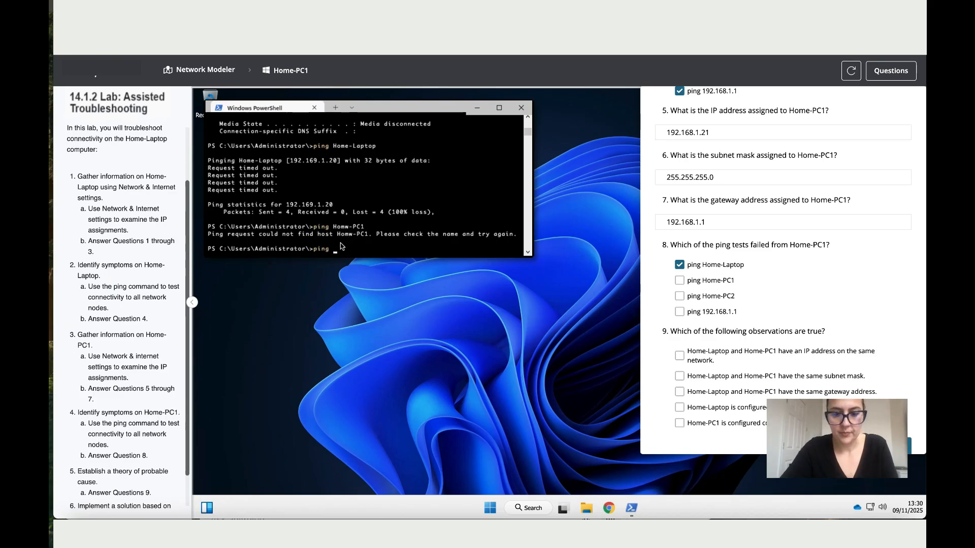
pyautogui.write('Home-')
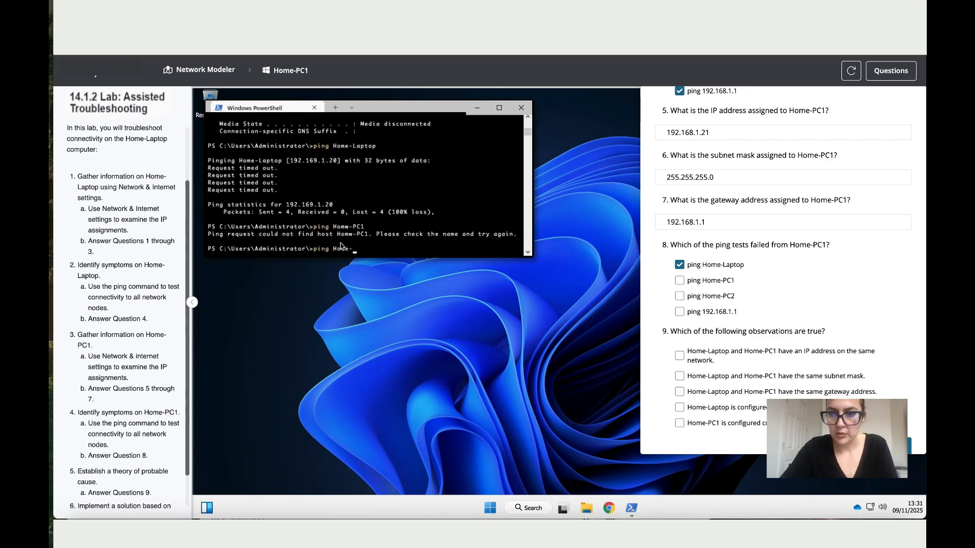
pyautogui.write('PC1')
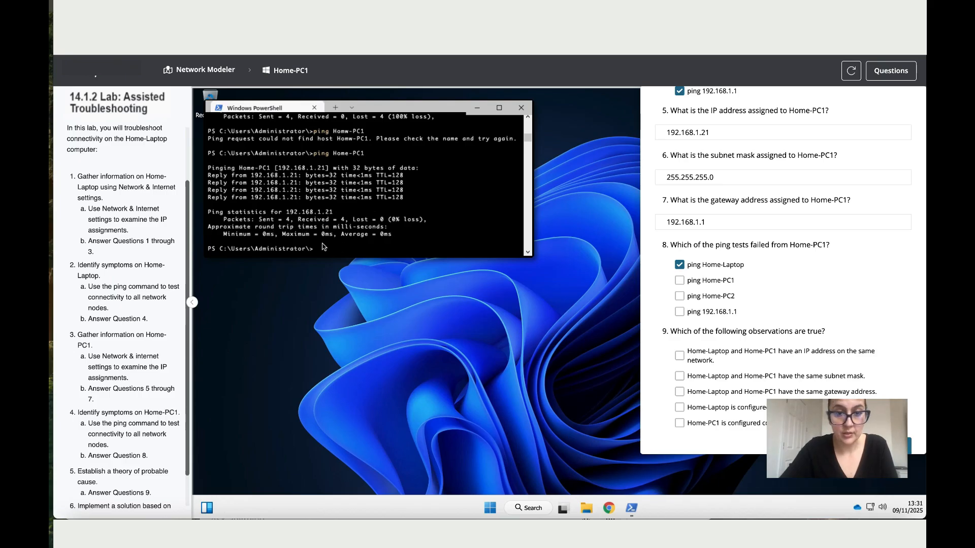
pyautogui.write('ping')
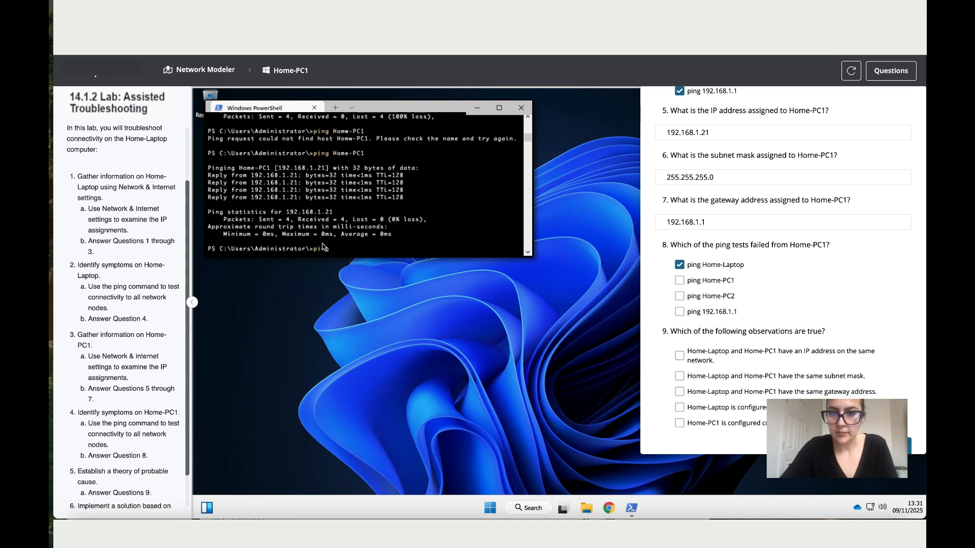
pyautogui.write('Homw')
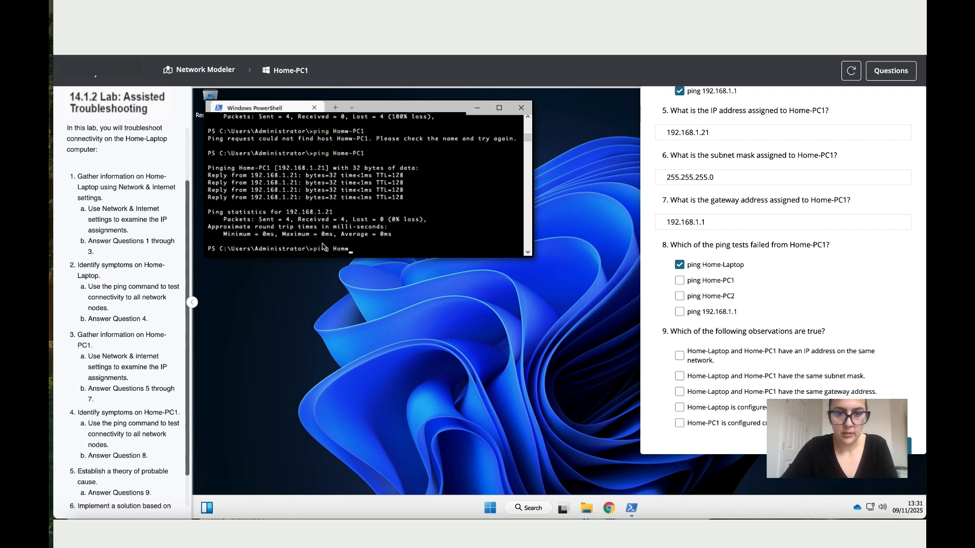
pyautogui.write('Home-PC2')
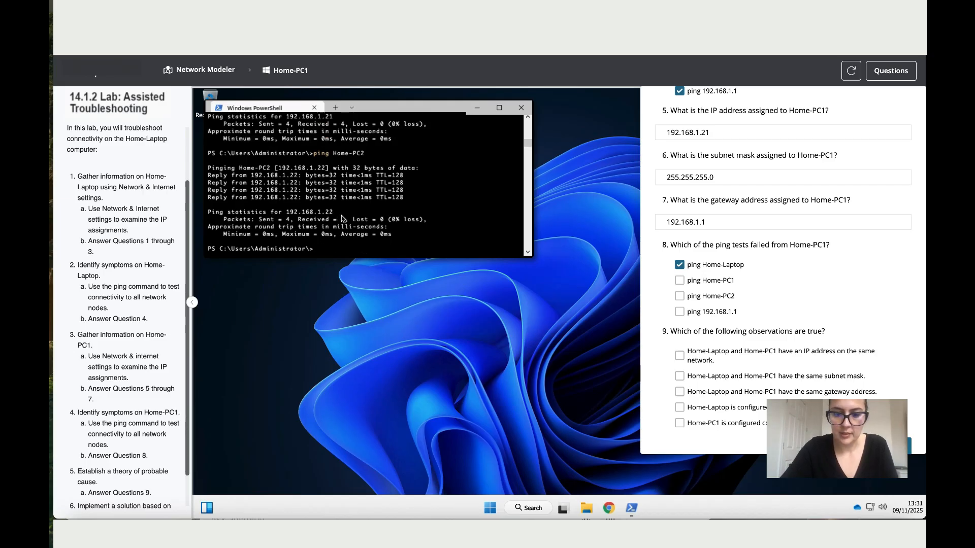
pyautogui.write('ping')
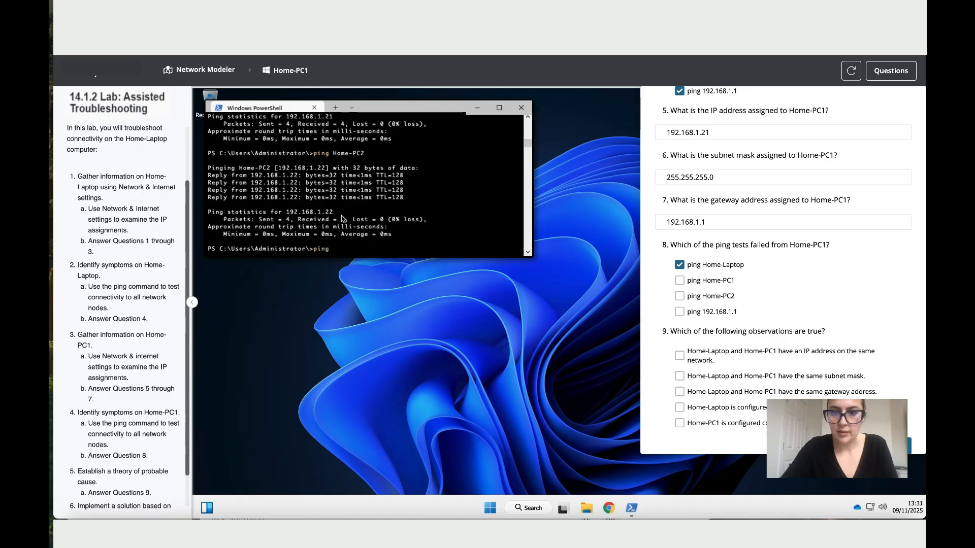
pyautogui.write('192.')
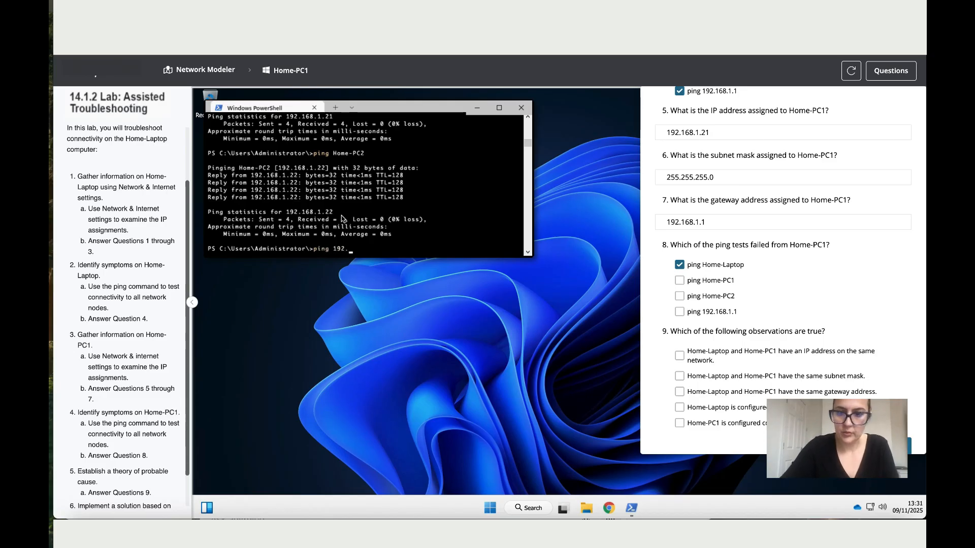
pyautogui.write('168.1.1')
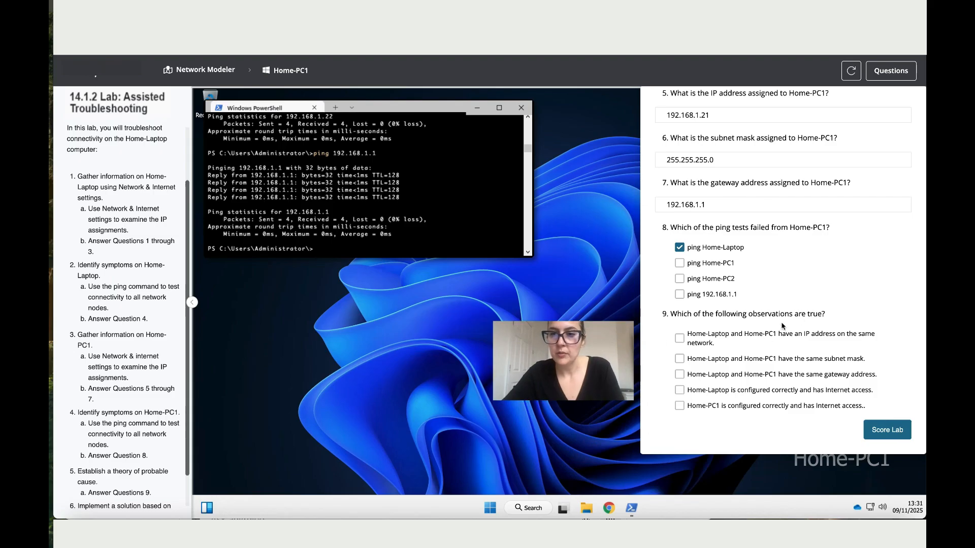
pyautogui.moveTo(703, 344)
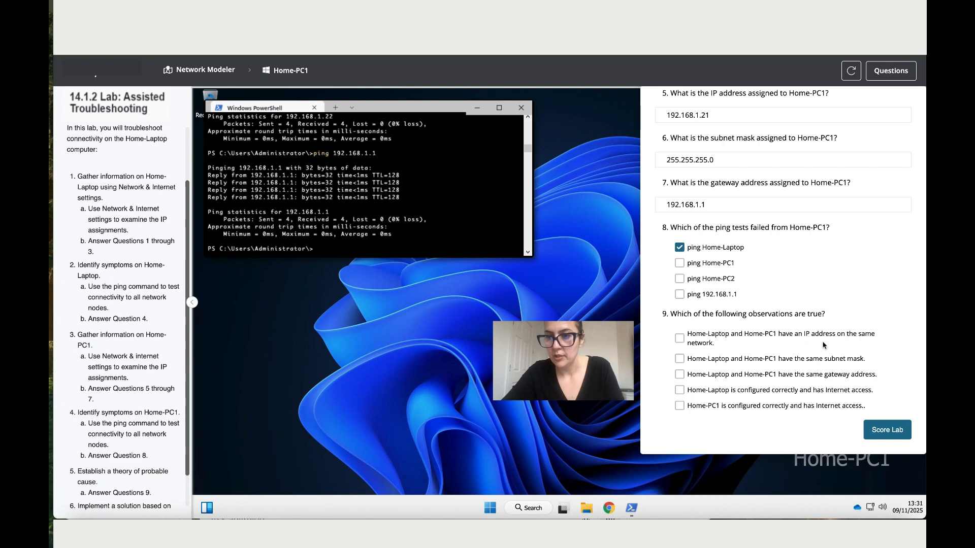
# Step: Scroll to question 9 and mark that both computers share the same subnet mask
pyautogui.scroll(-3)
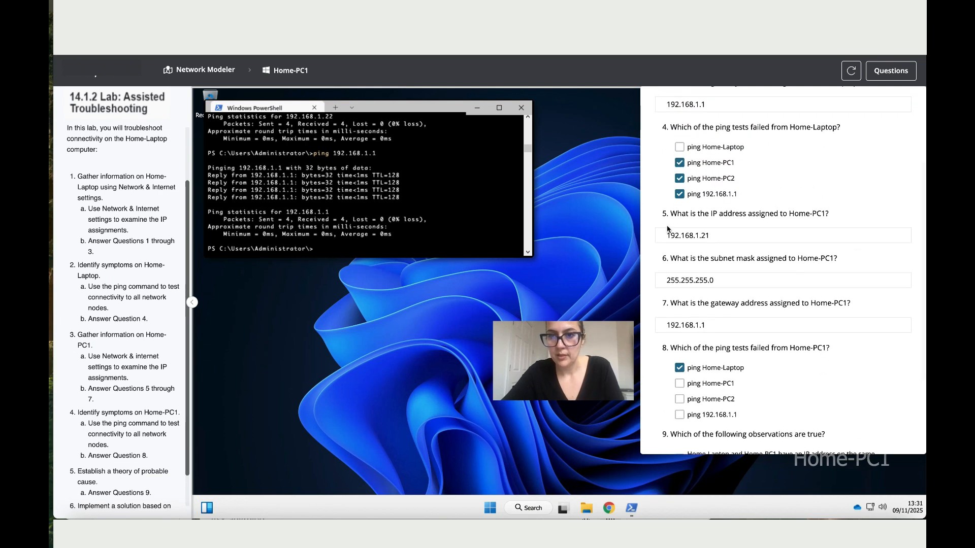
pyautogui.scroll(-3)
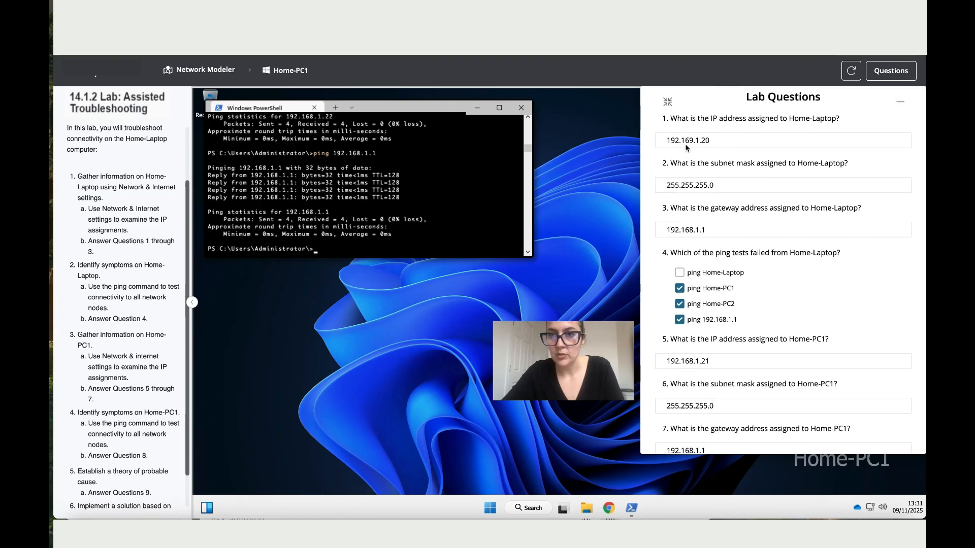
pyautogui.scroll(-3)
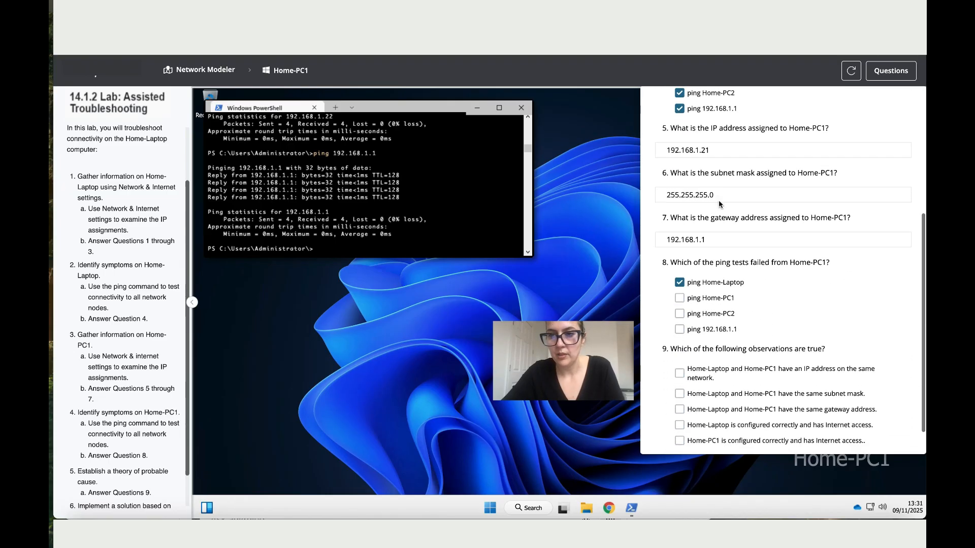
pyautogui.scroll(-3)
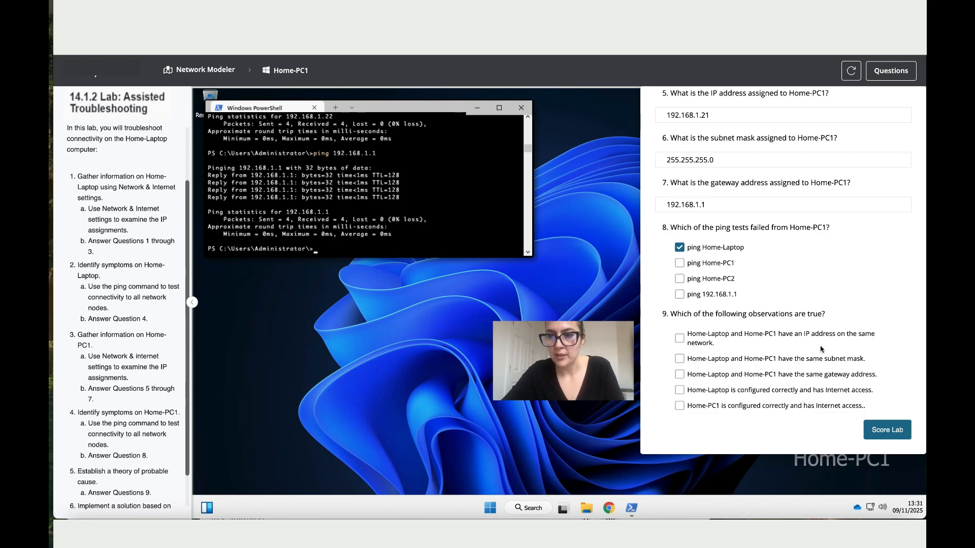
pyautogui.scroll(-3)
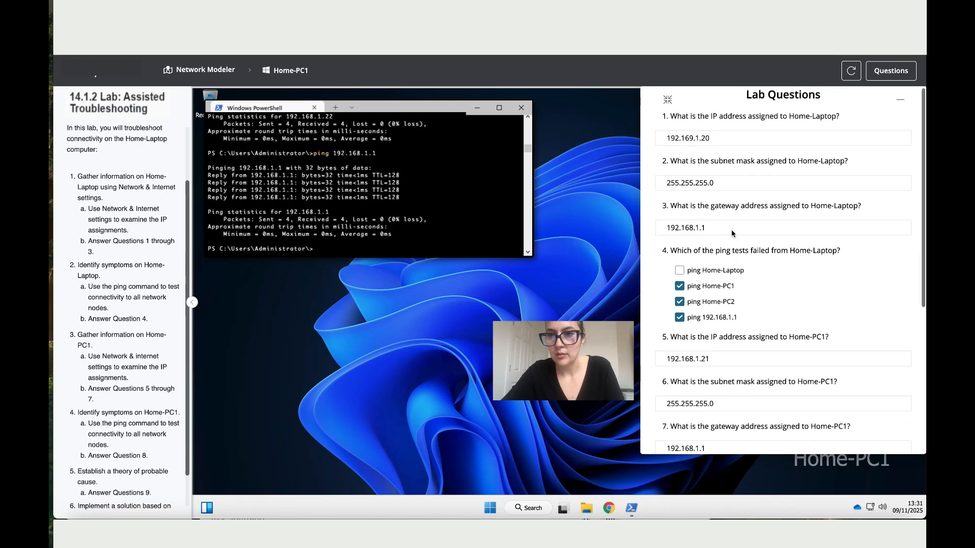
pyautogui.scroll(-3)
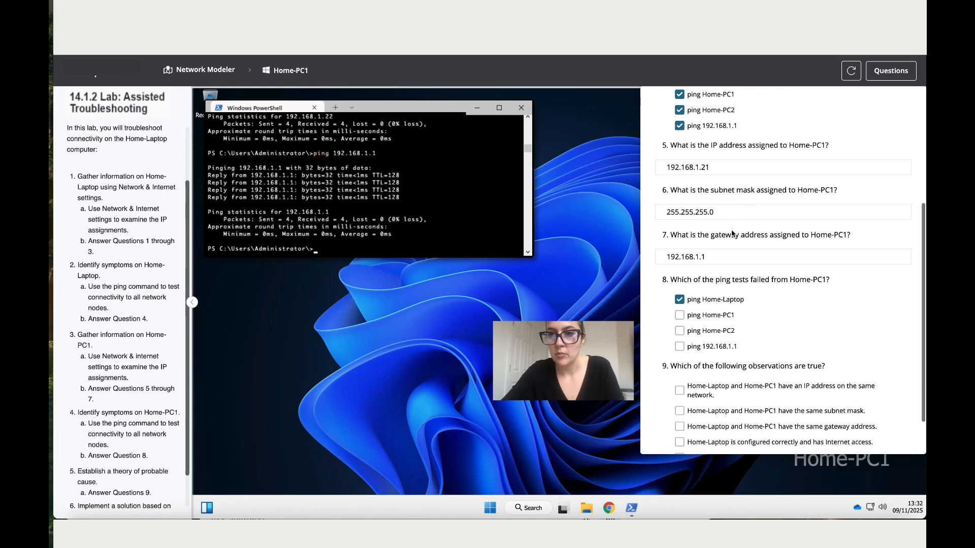
pyautogui.scroll(-3)
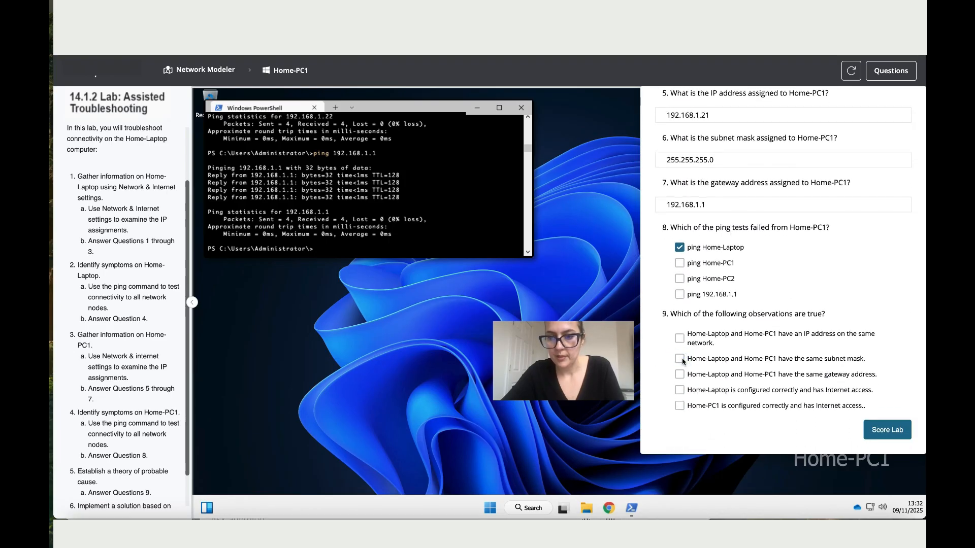
pyautogui.click(679, 359)
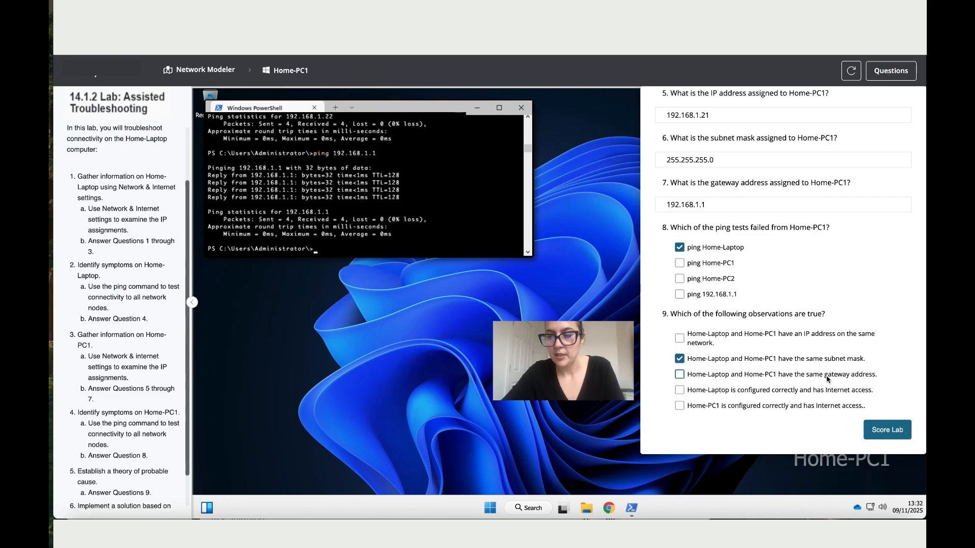
# Step: Mark the shared gateway and Home-PC1 as correctly configured with Internet access, then leave Home-PC1
pyautogui.scroll(-3)
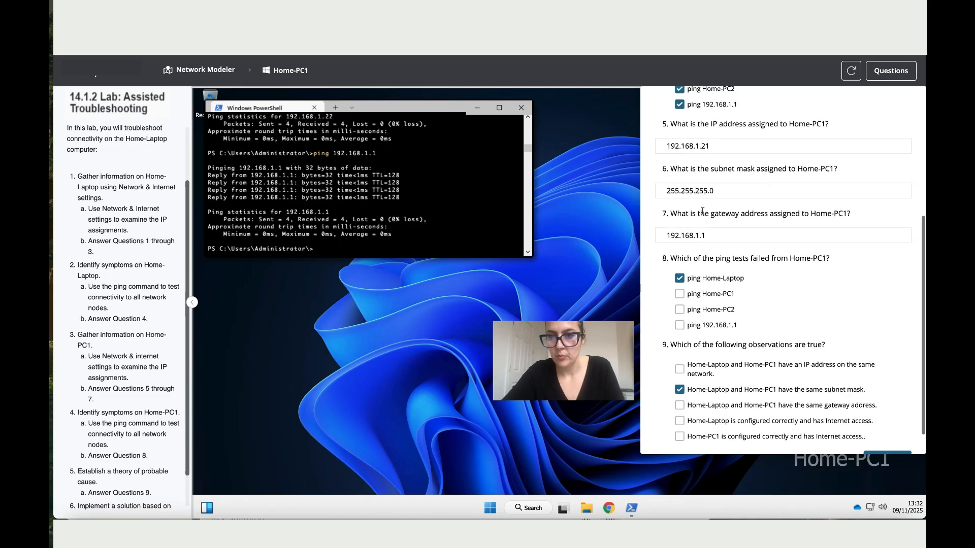
pyautogui.scroll(-3)
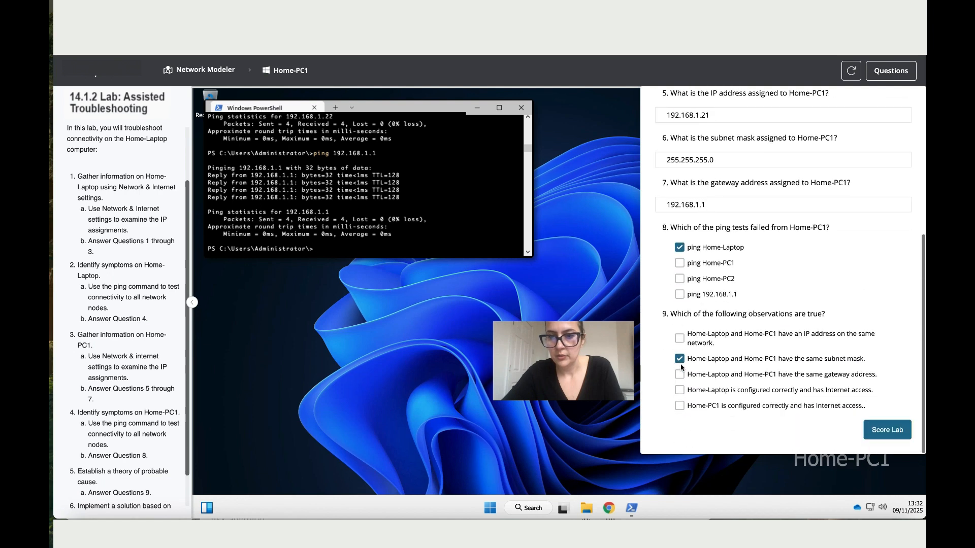
pyautogui.click(679, 373)
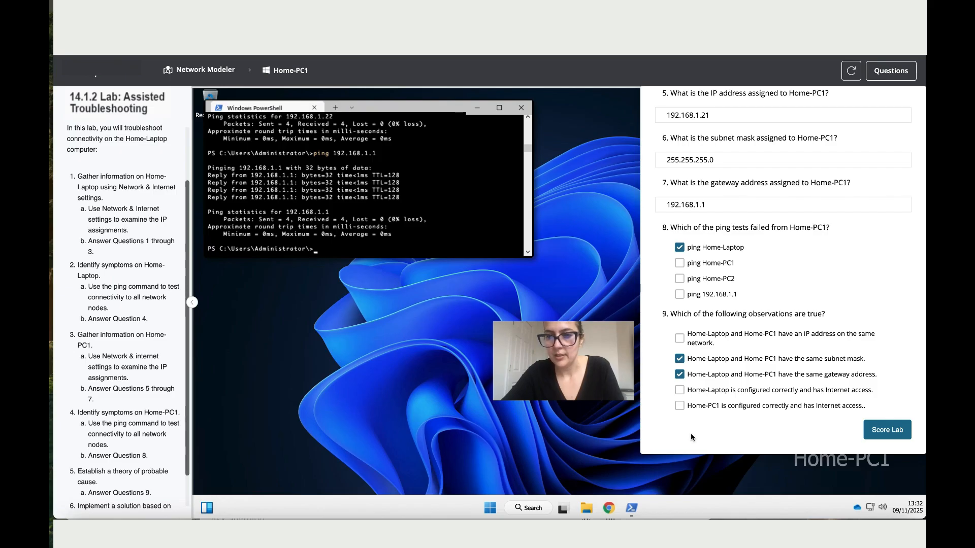
pyautogui.moveTo(690, 437)
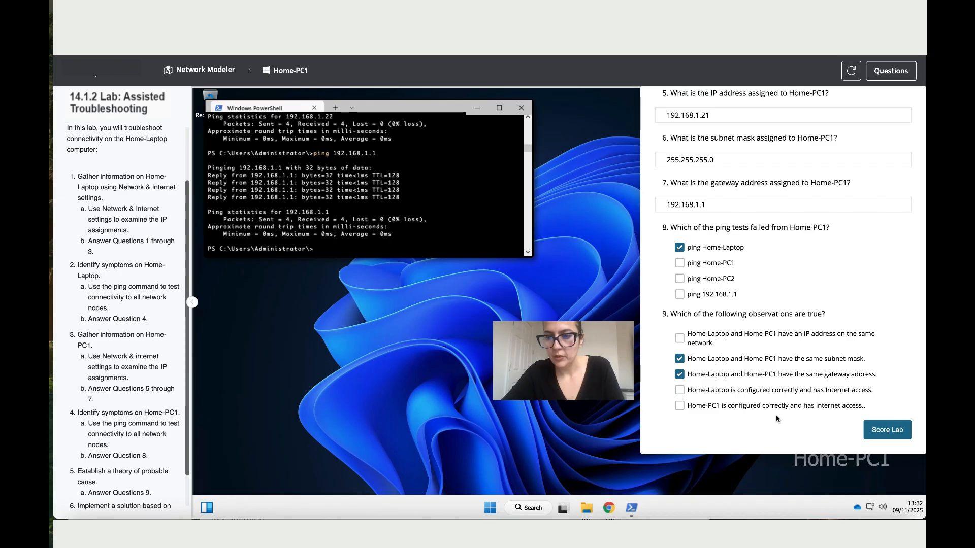
pyautogui.moveTo(819, 415)
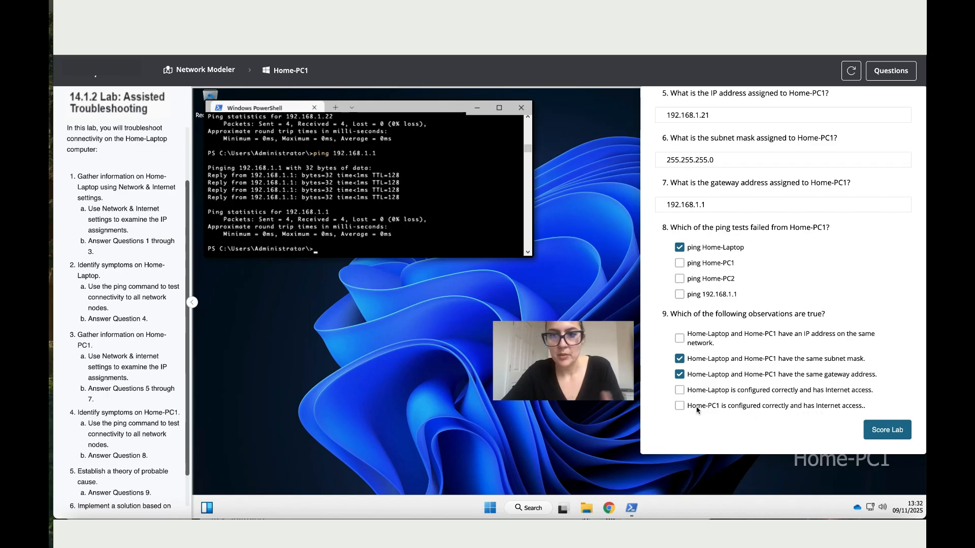
pyautogui.click(679, 405)
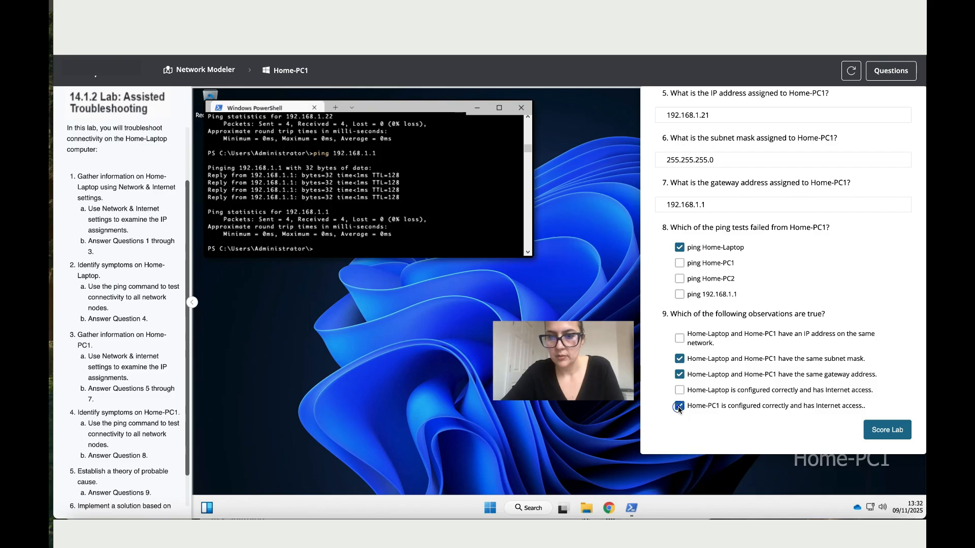
pyautogui.click(679, 405)
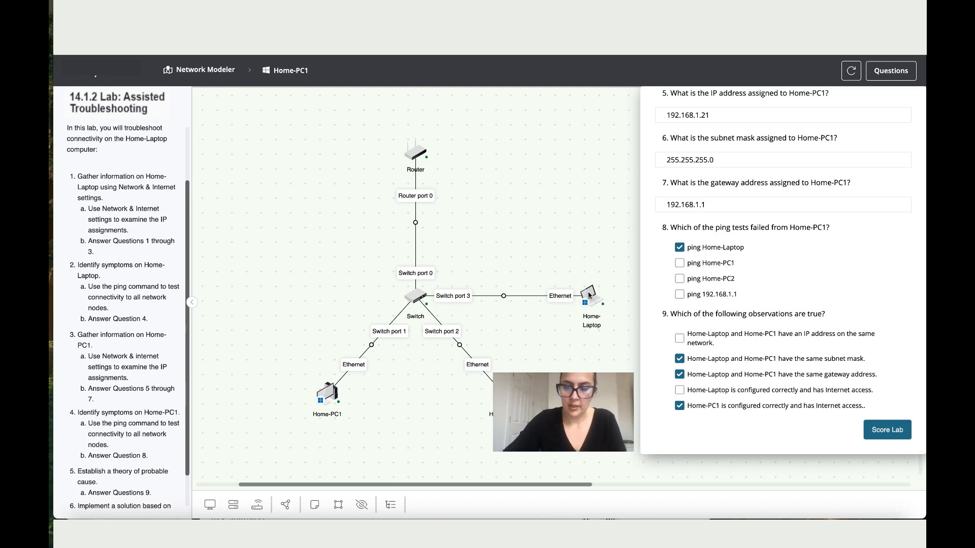
# Step: In Home-Laptop's Ethernet settings, edit the manual IP 192.169.1.20 to the 192.168.1.x subnet and save
pyautogui.rightClick(587, 302)
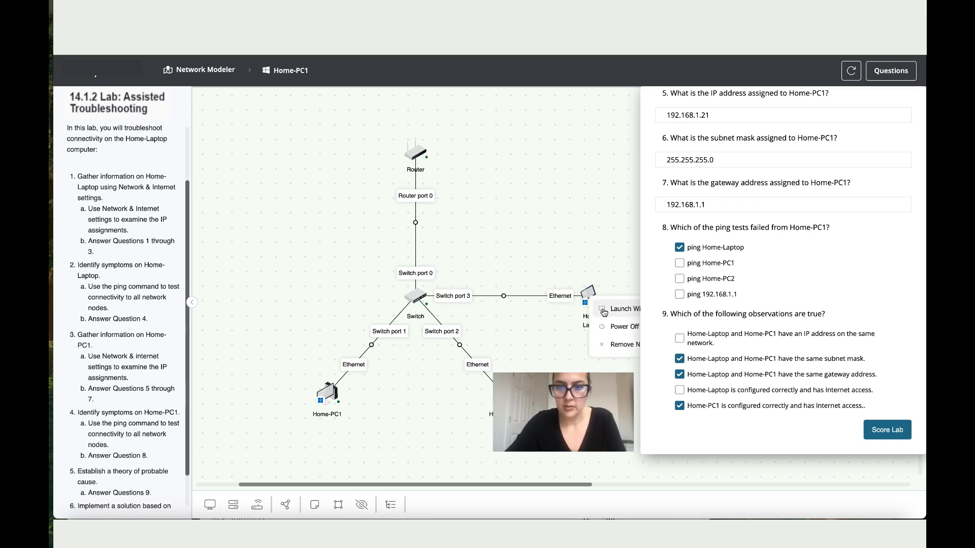
pyautogui.click(620, 310)
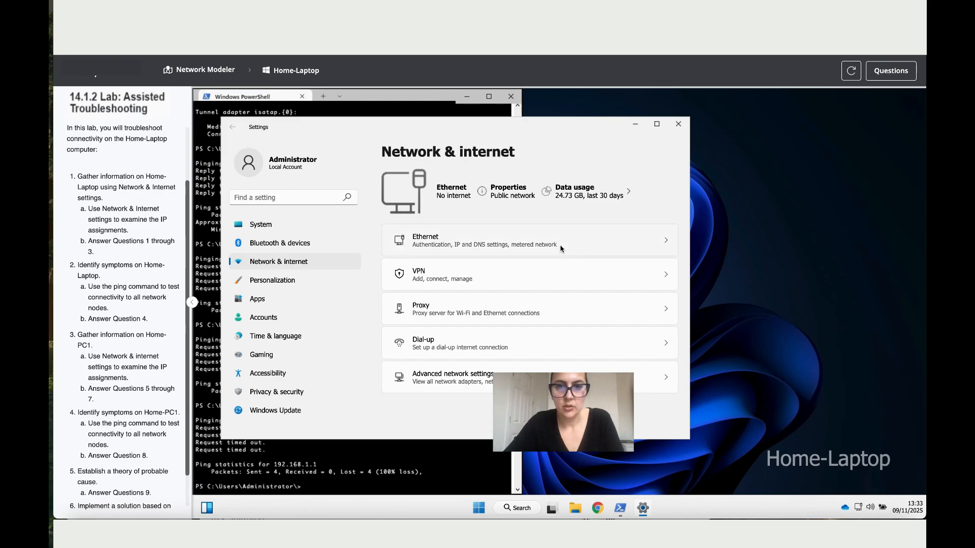
pyautogui.click(485, 240)
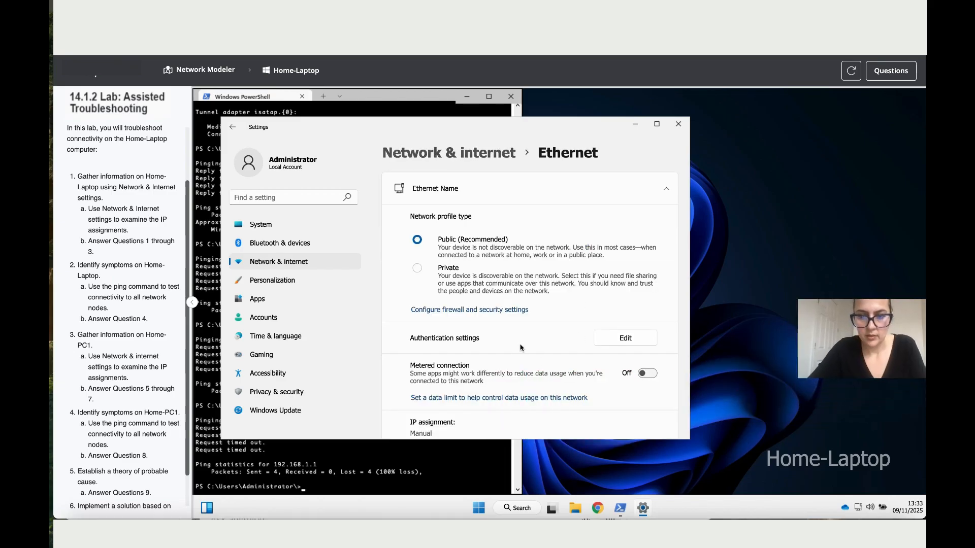
pyautogui.scroll(-3)
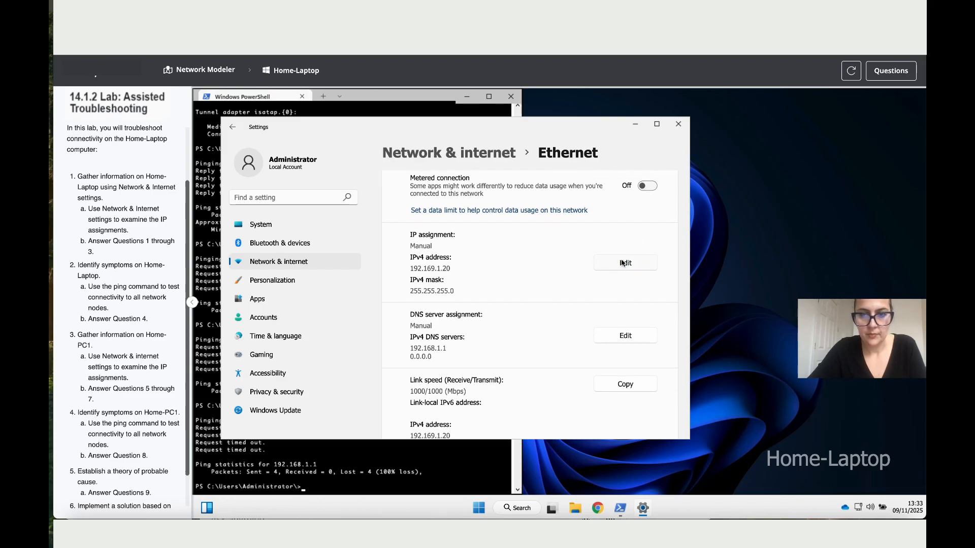
pyautogui.click(625, 262)
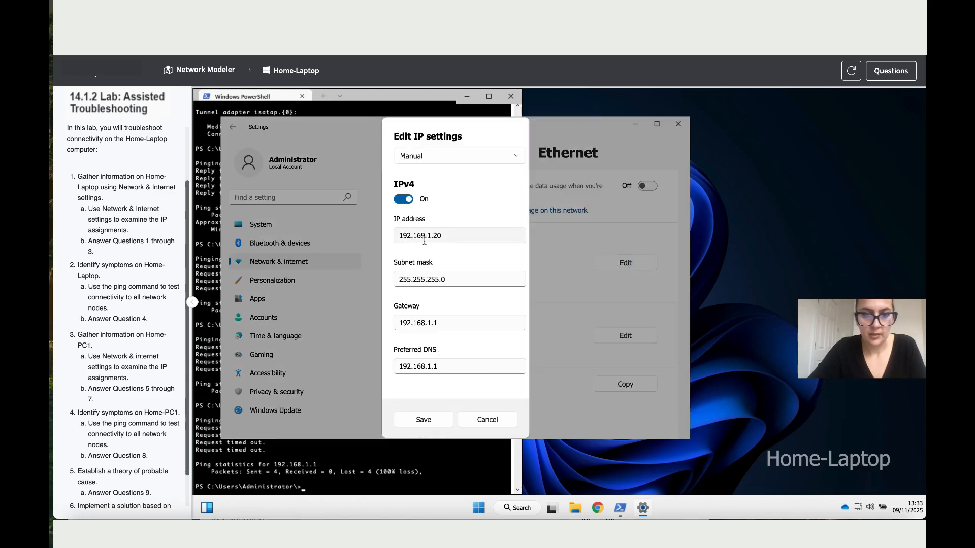
pyautogui.click(458, 236)
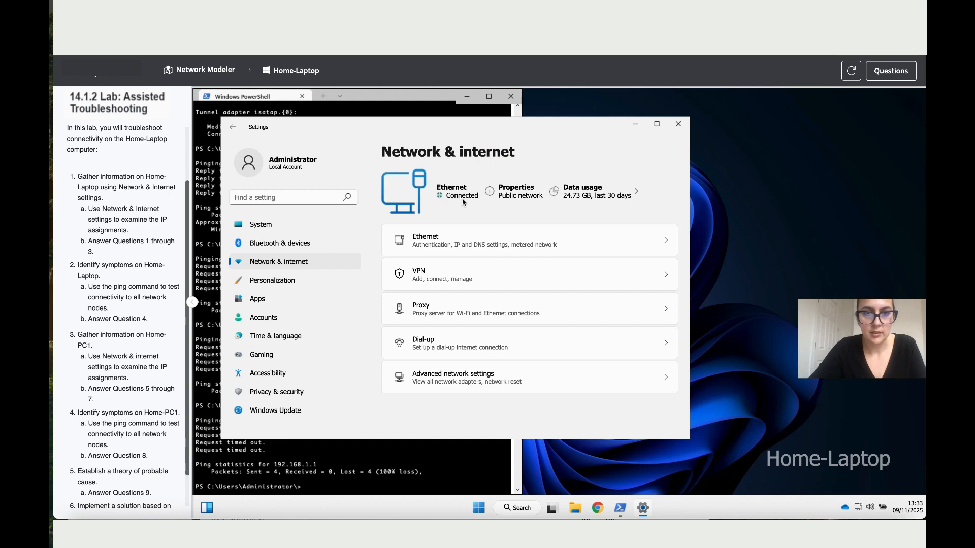
pyautogui.moveTo(728, 426)
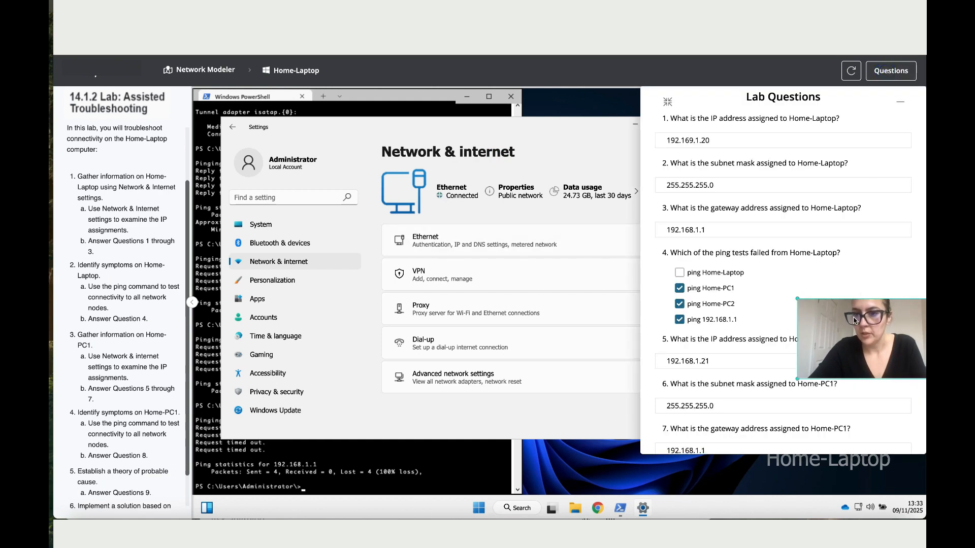
# Step: Score the lab from the Questions pane and confirm, getting a 100% result
pyautogui.scroll(-3)
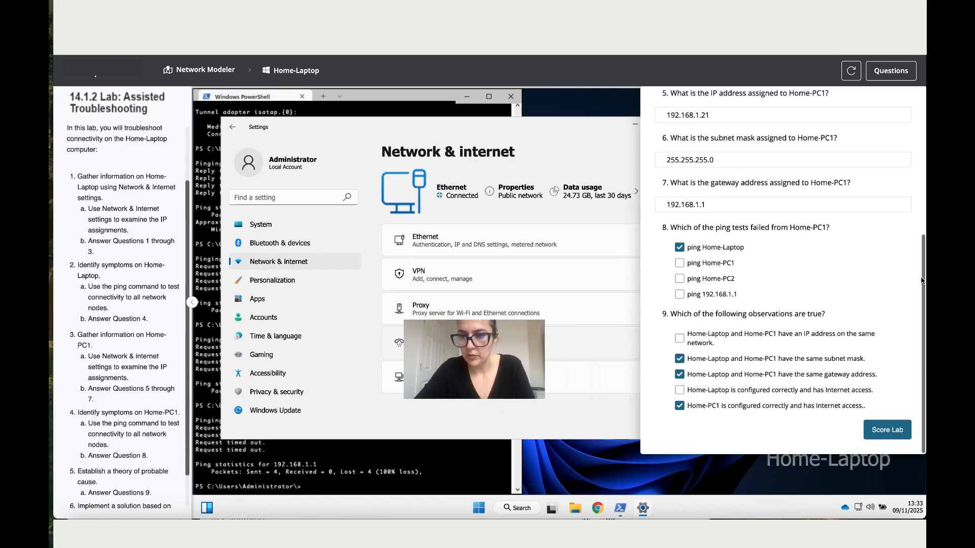
pyautogui.click(886, 430)
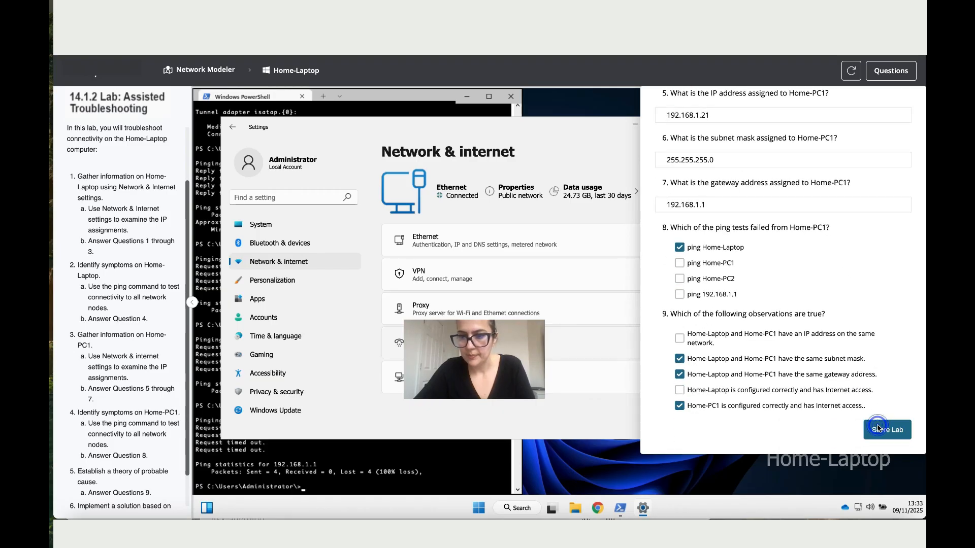
pyautogui.click(887, 430)
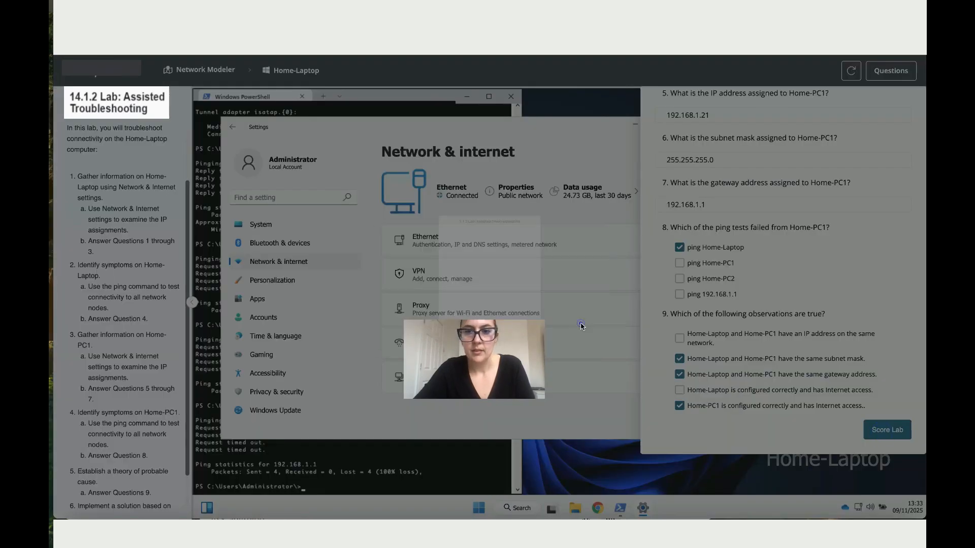
pyautogui.click(887, 430)
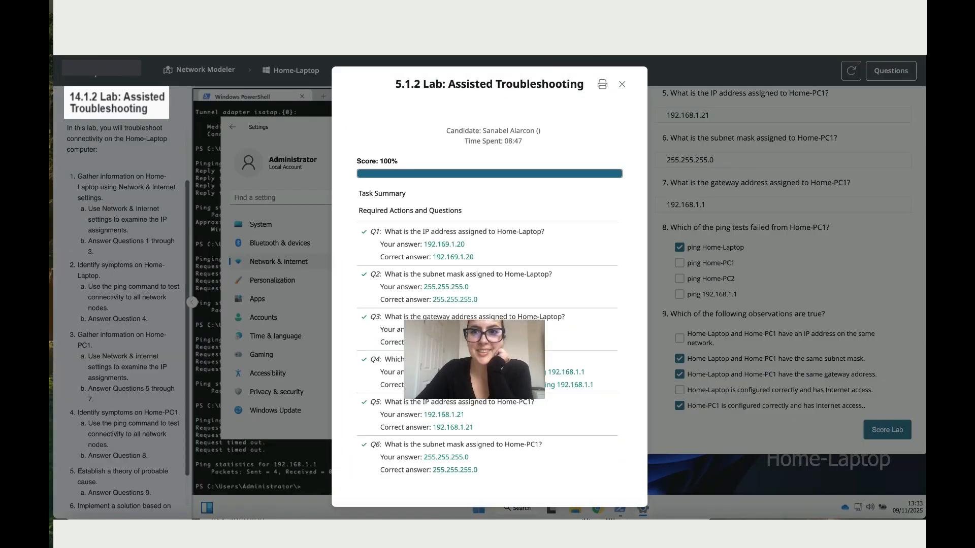